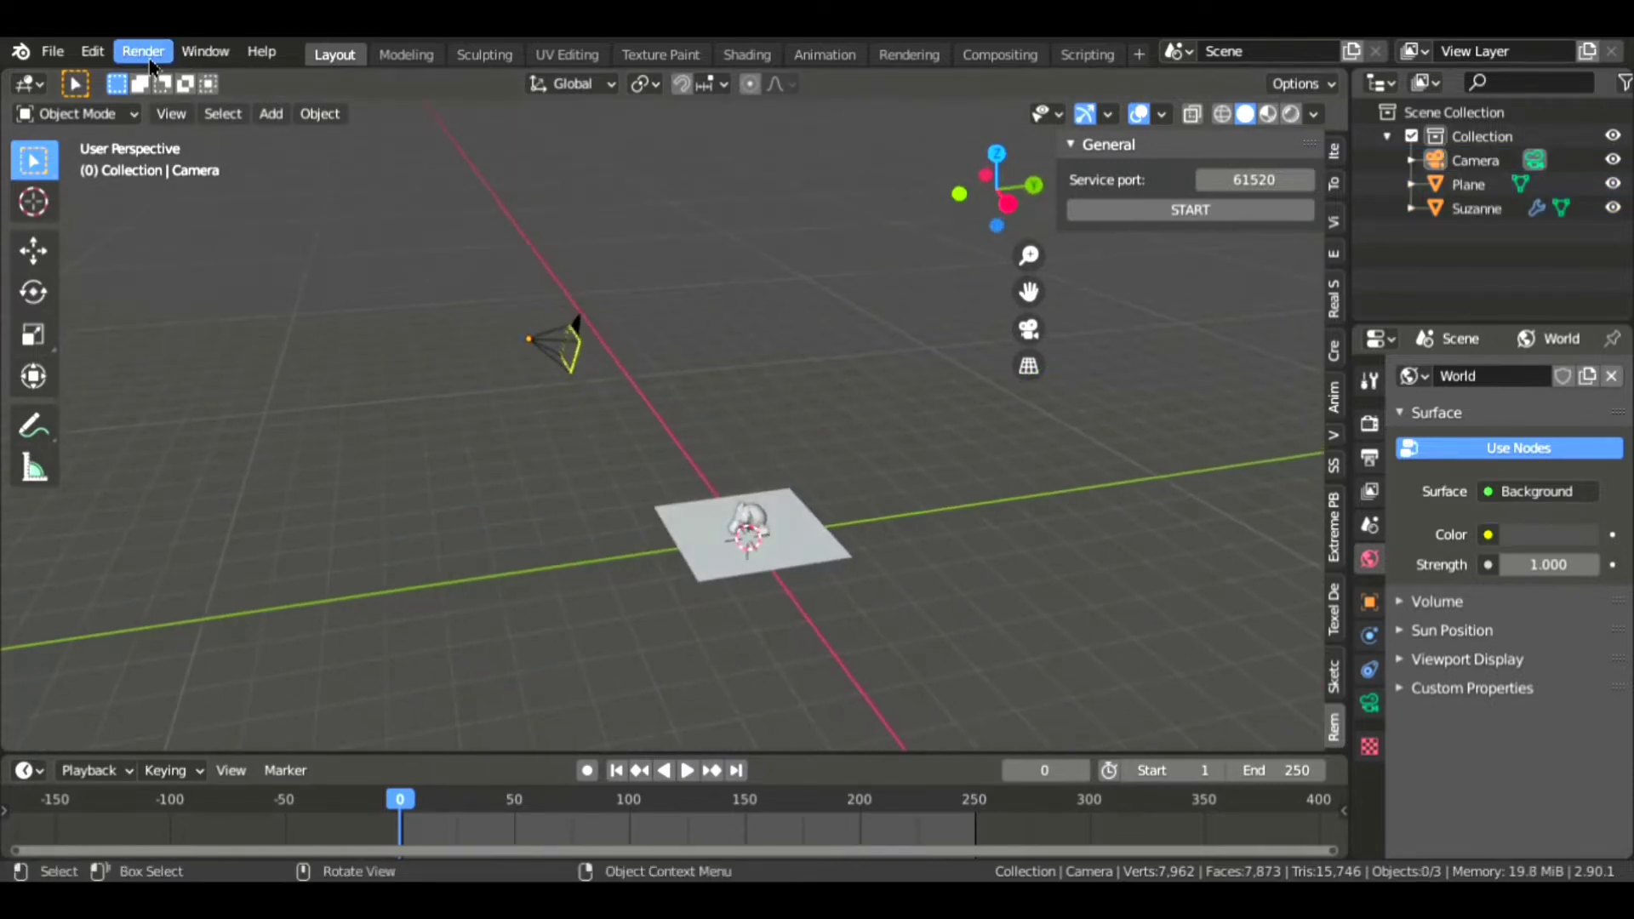
Open Blender Preferences from the Edit menu, showing the Add-ons list
click(92, 51)
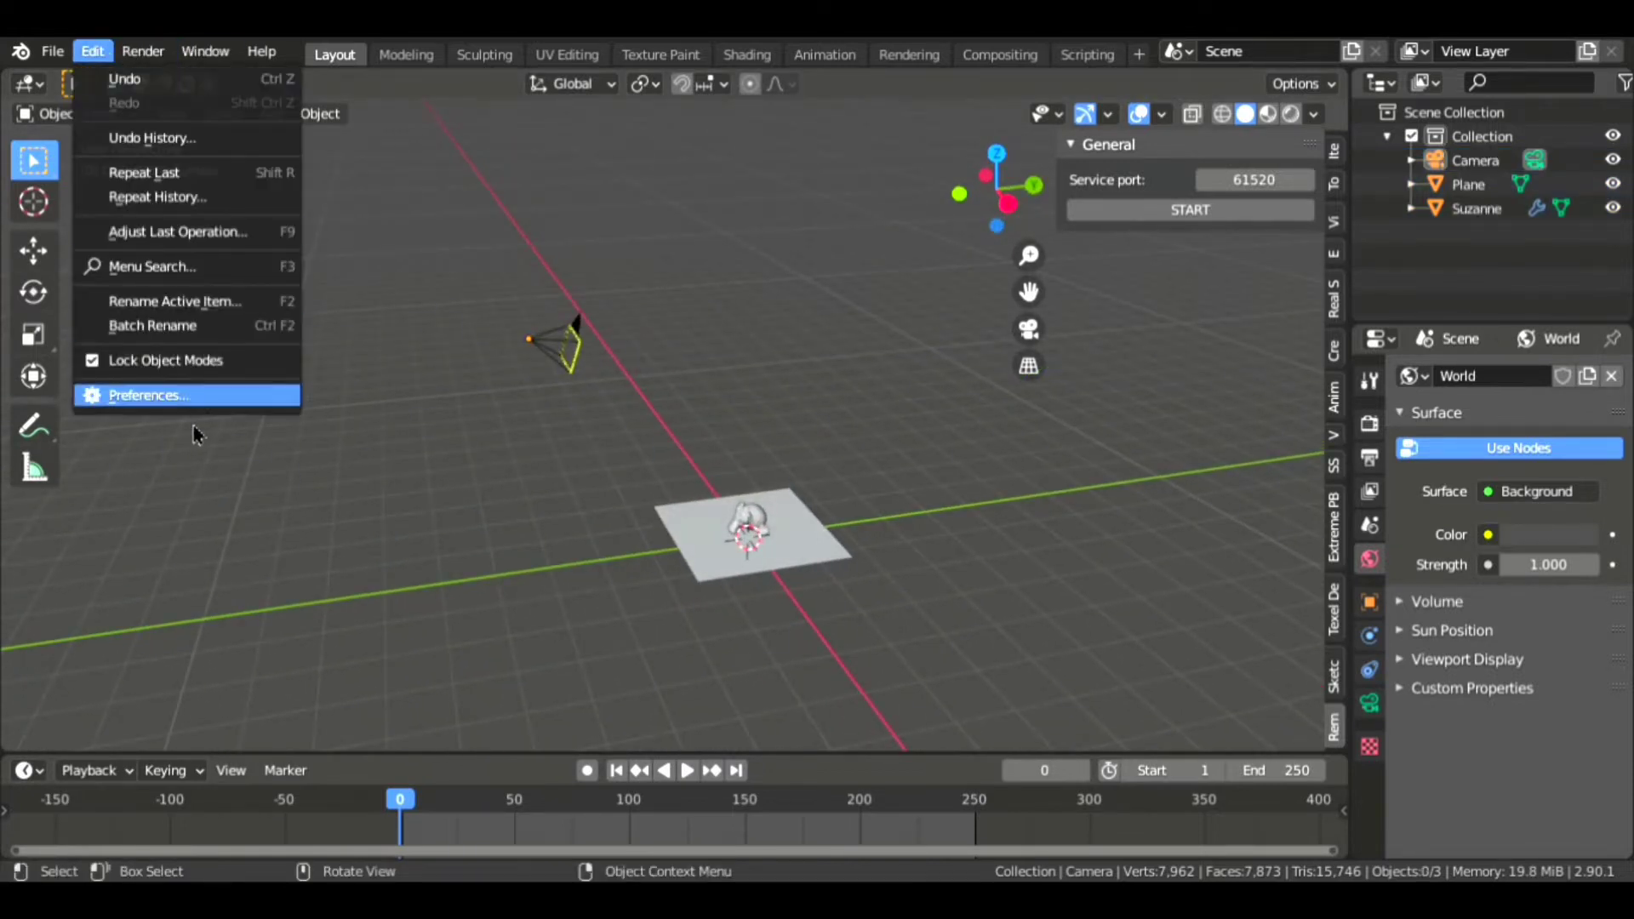
click(147, 393)
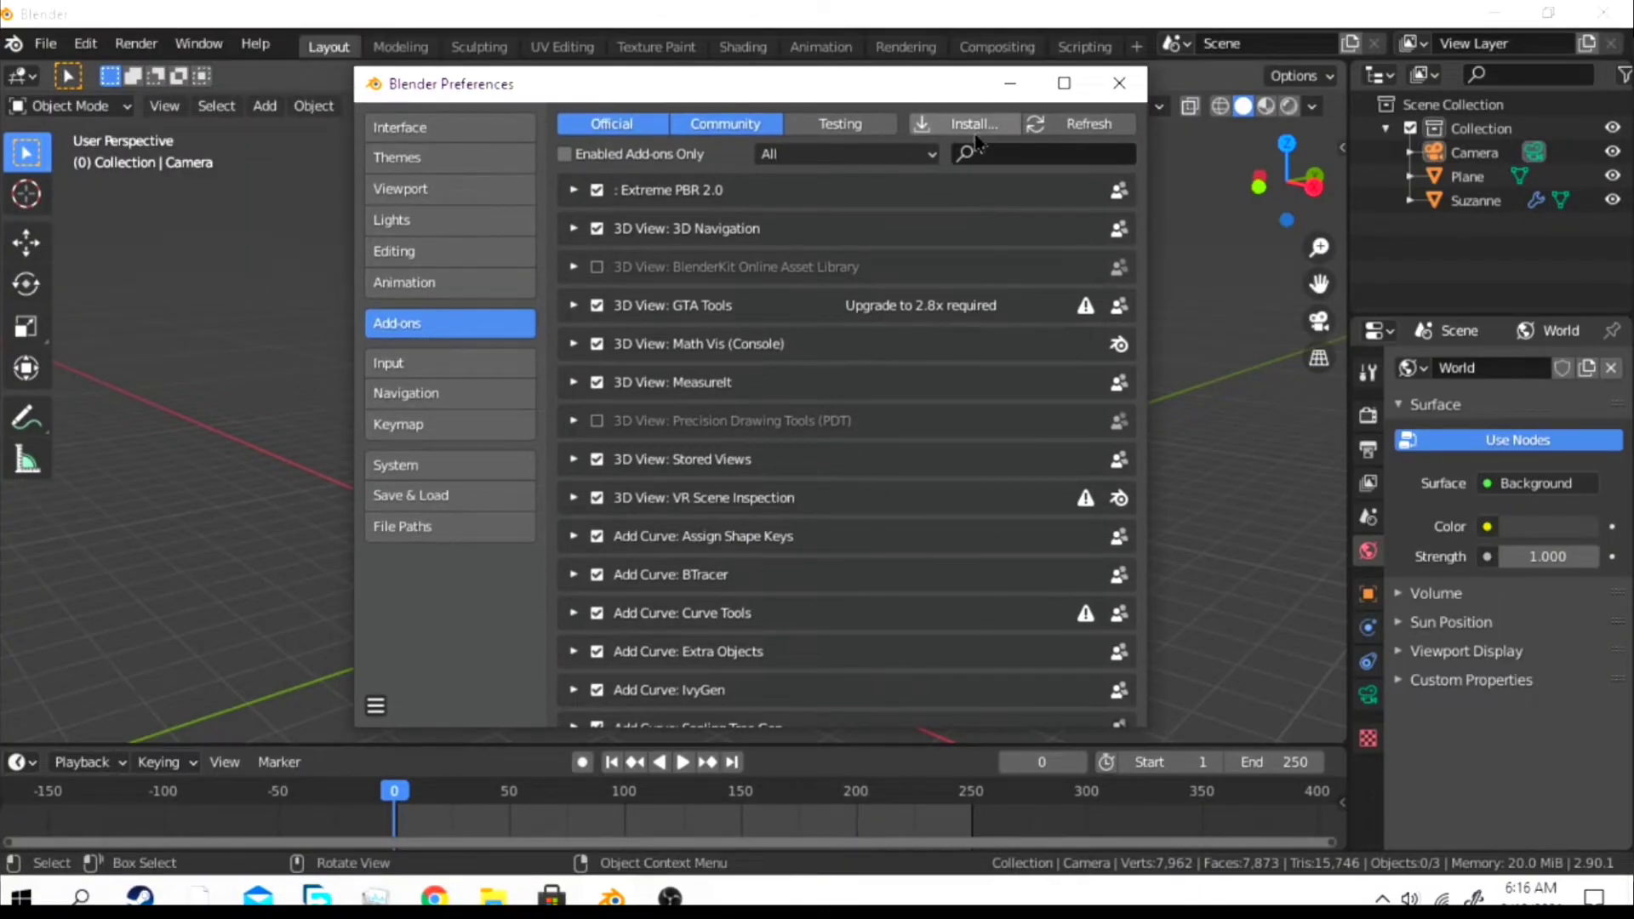
Install the smartphoneremote-master.zip add-on from the Desktop
click(972, 124)
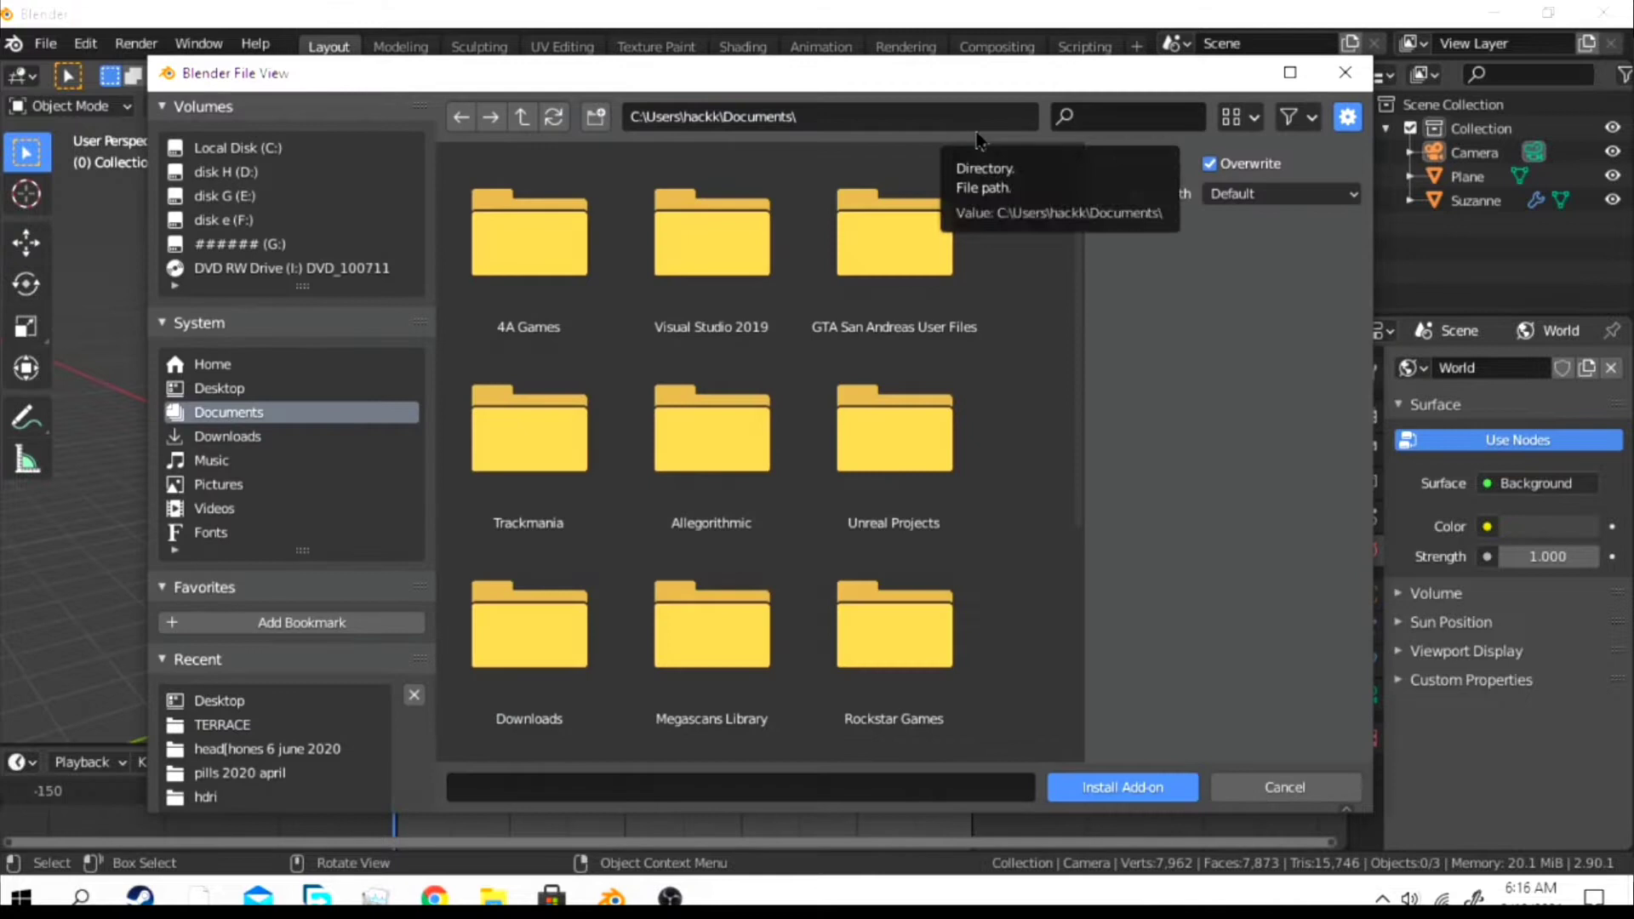
click(219, 388)
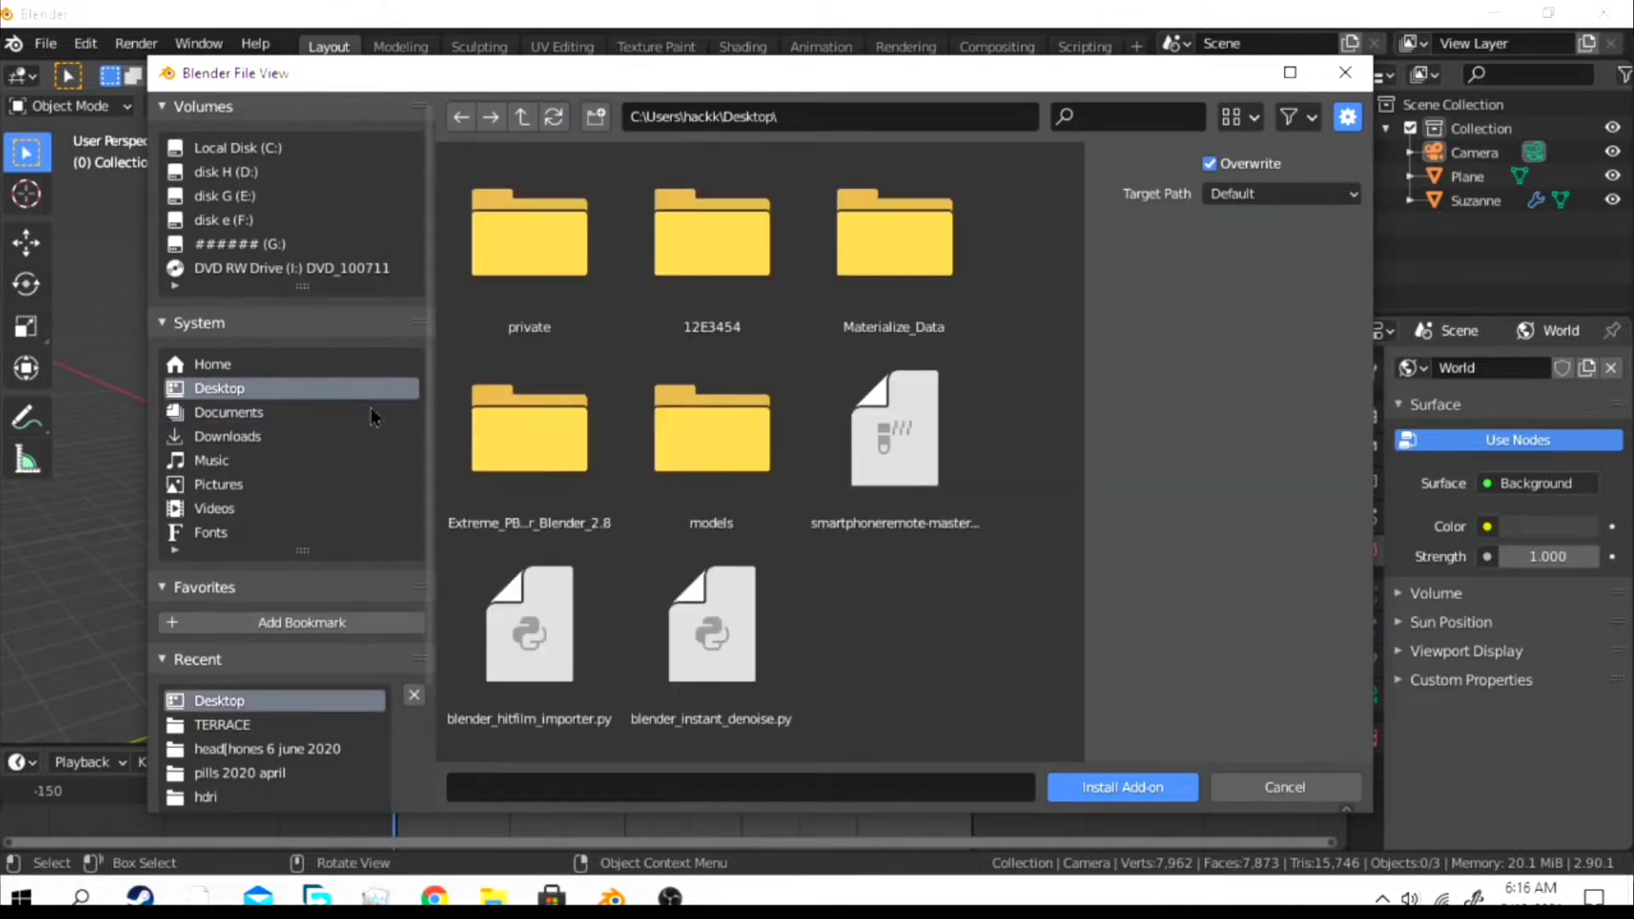
click(892, 427)
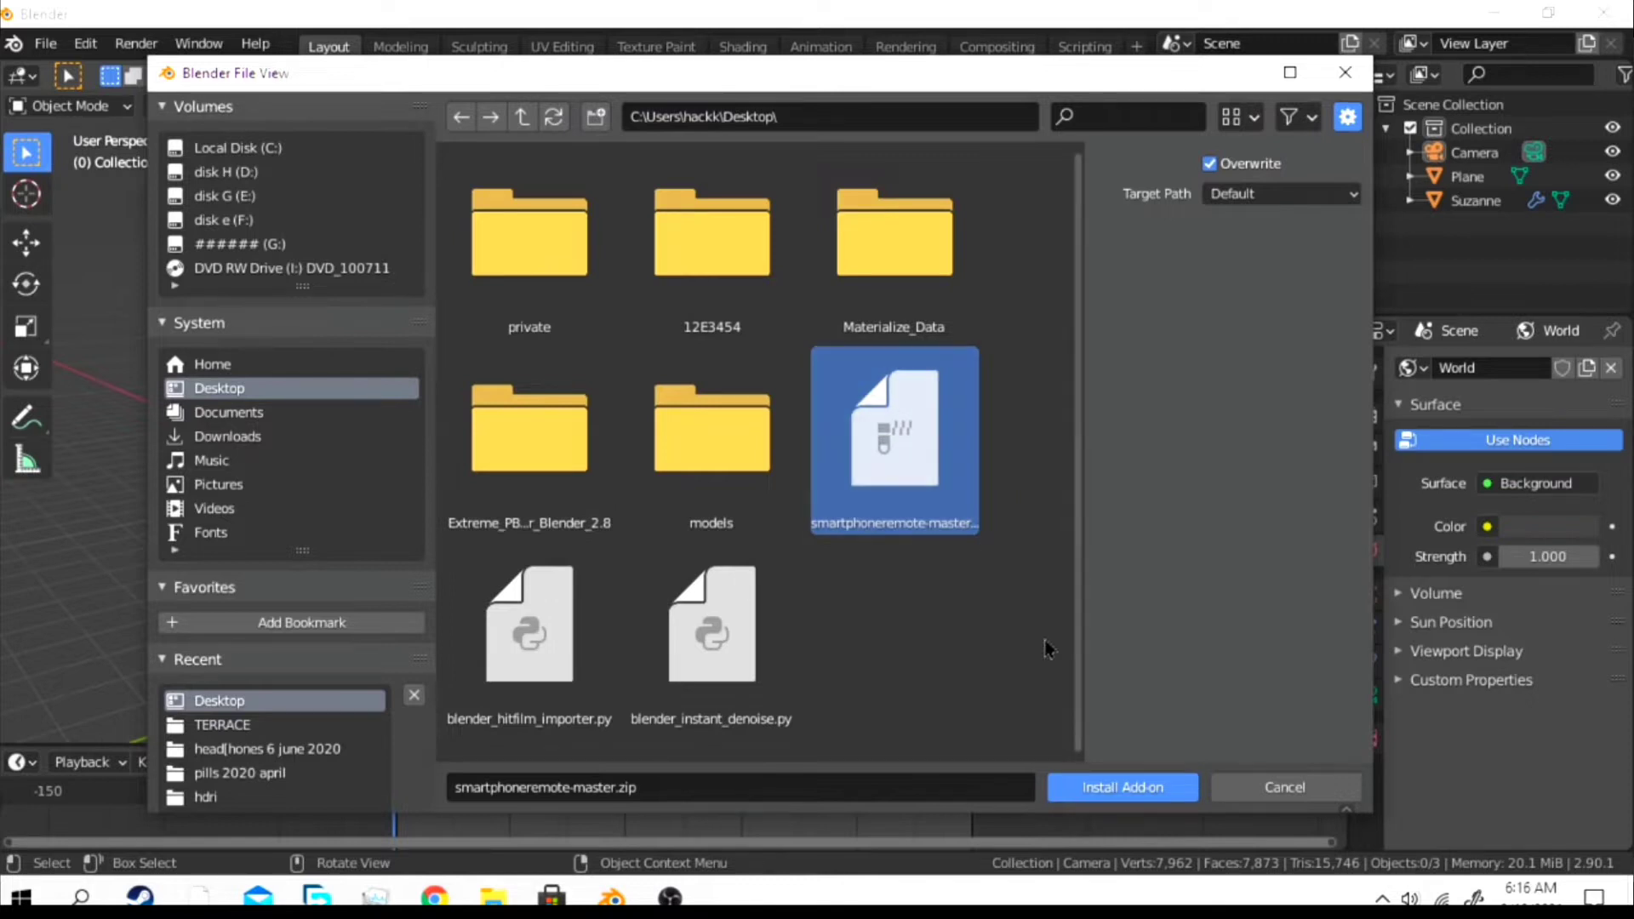
click(1121, 787)
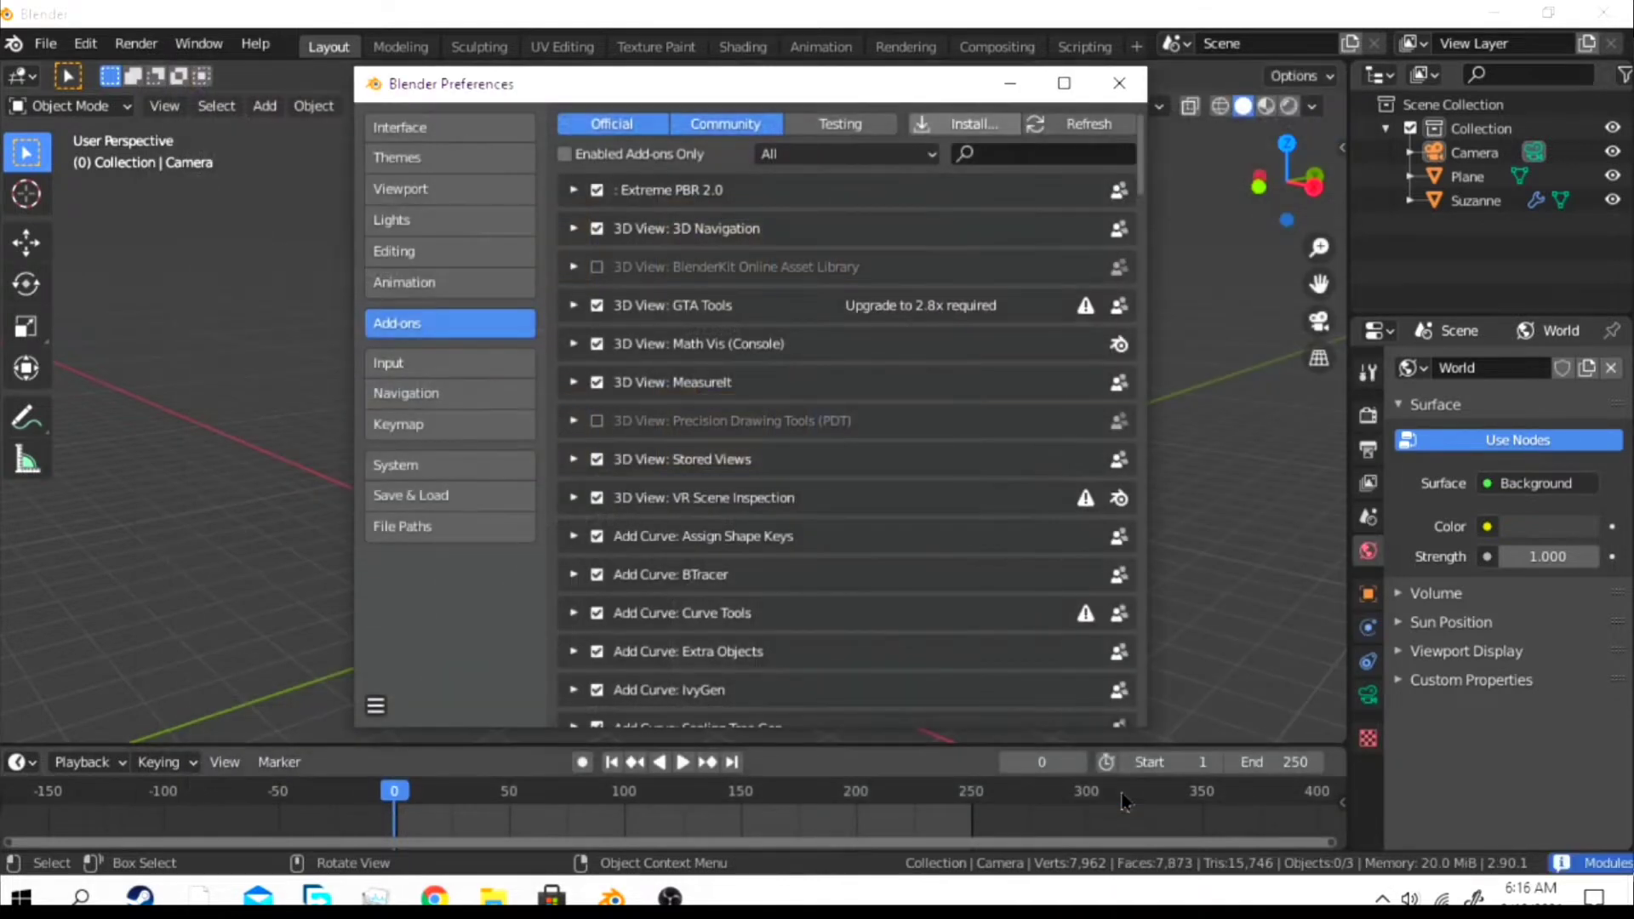
Filter add-ons by 're', expand System: Blender remote, and close Preferences
click(1041, 154)
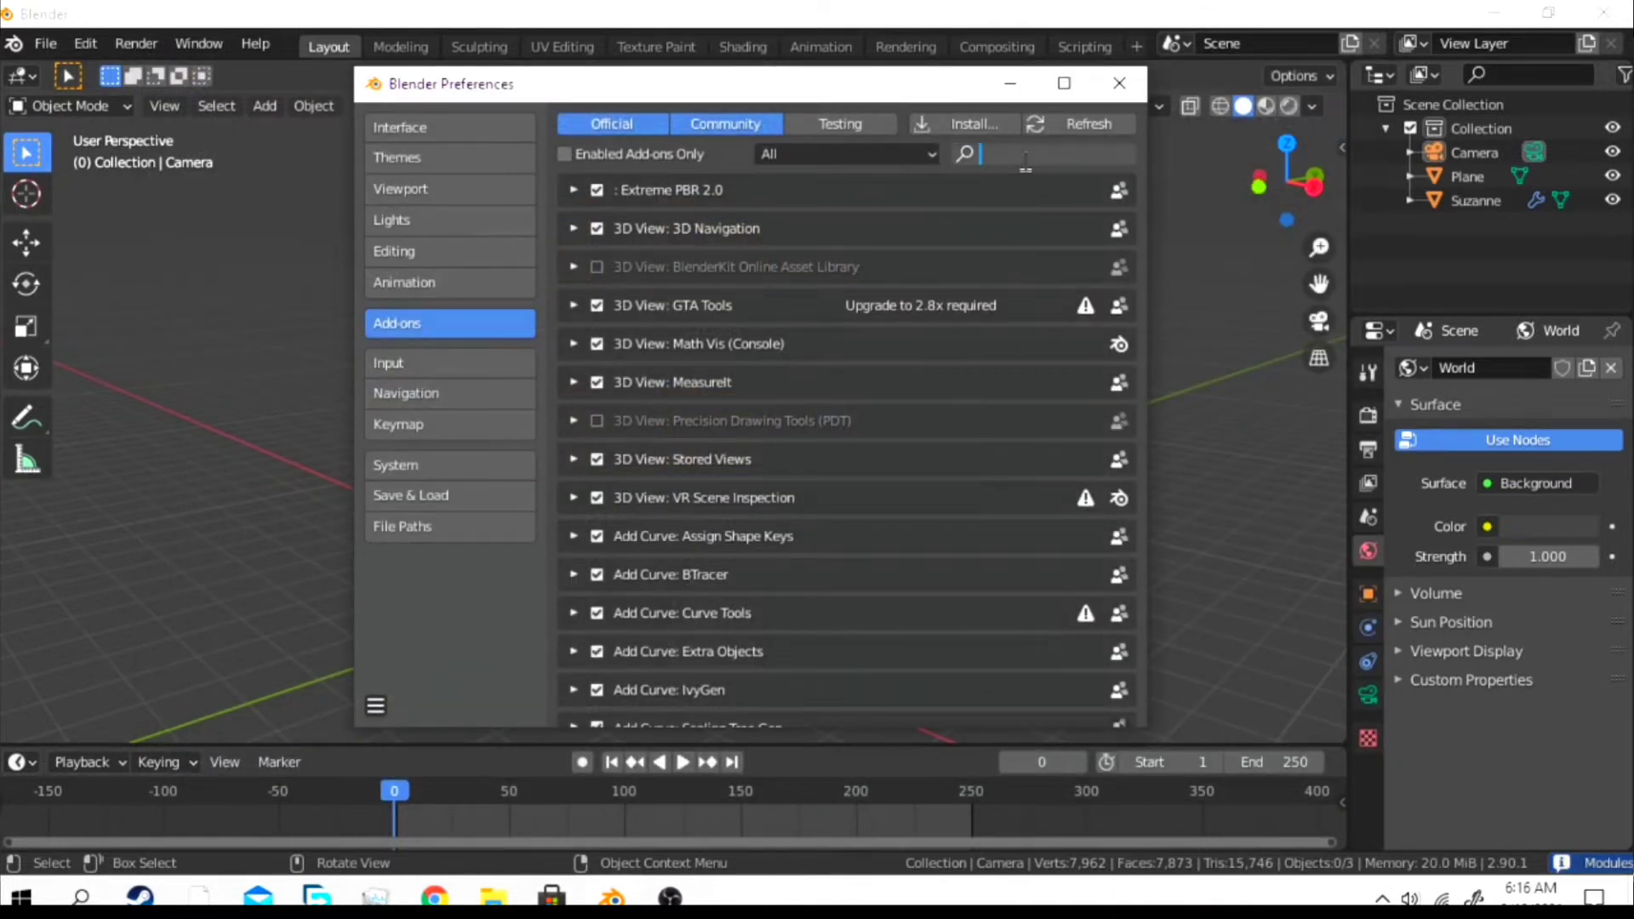
text(remo)
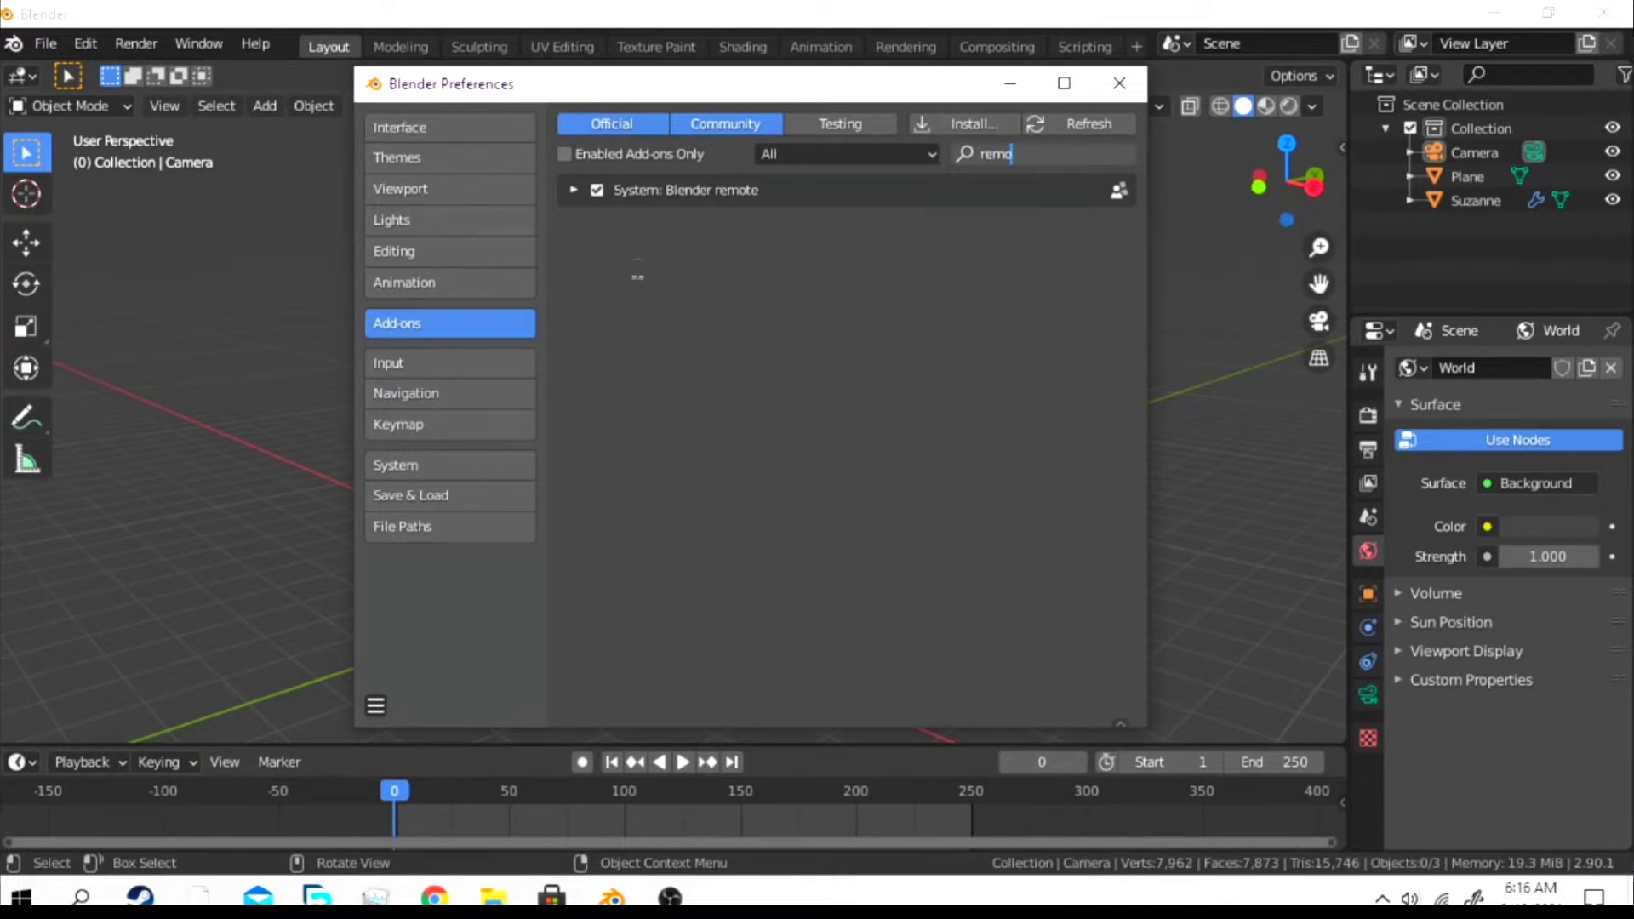
click(573, 190)
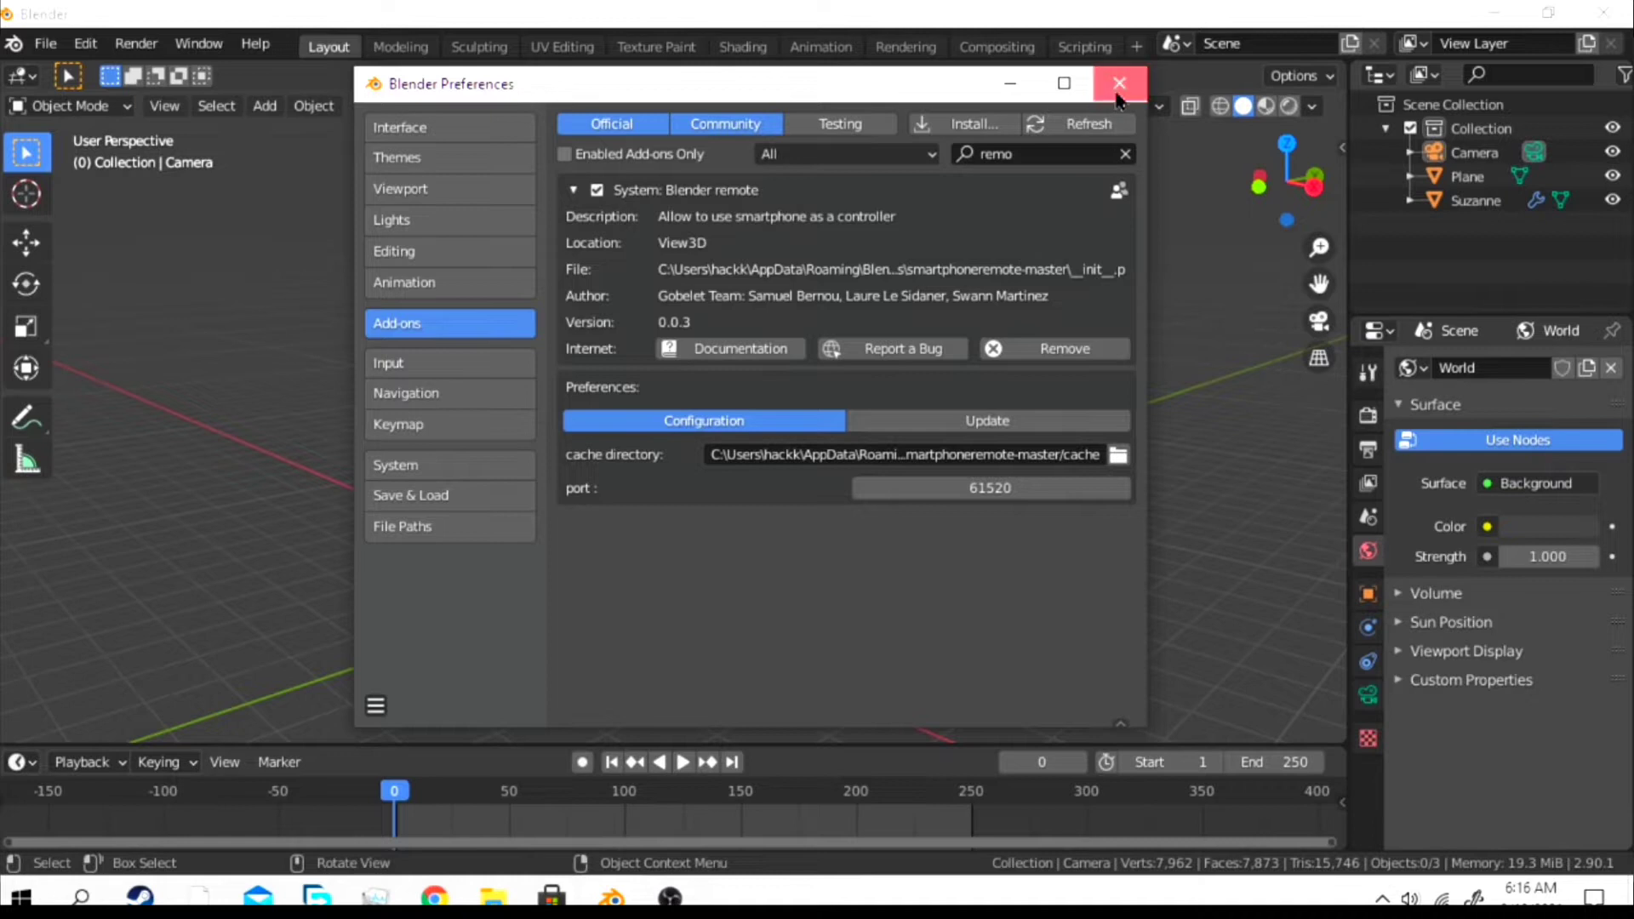
click(1118, 84)
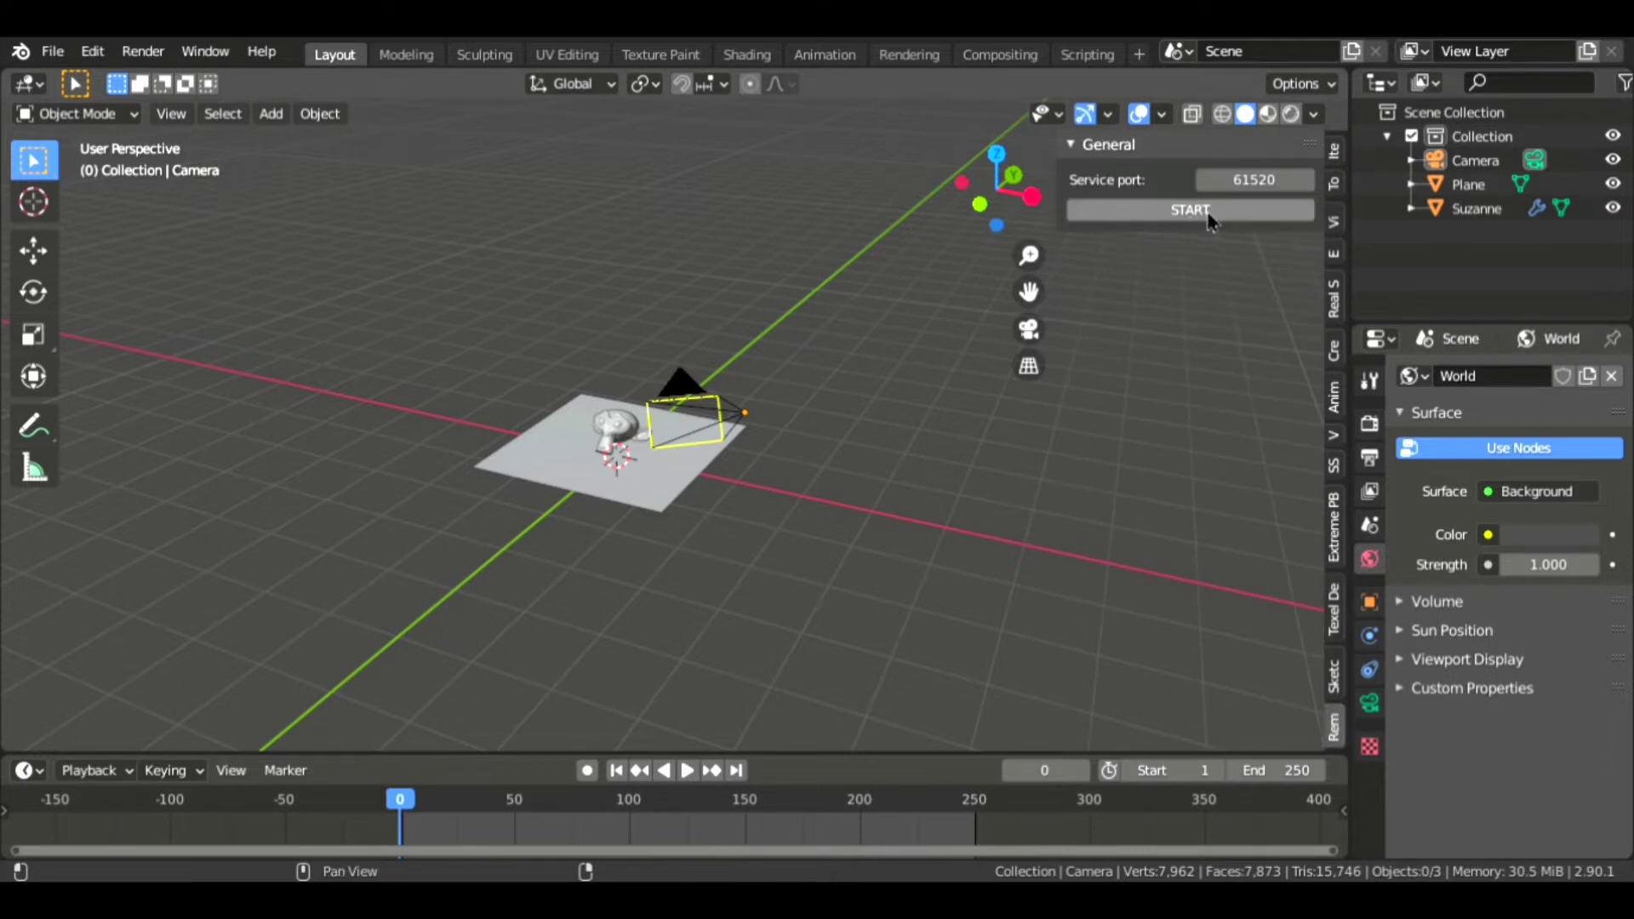
Set the Remote panel service port to 61515 and start the remote service
click(1189, 209)
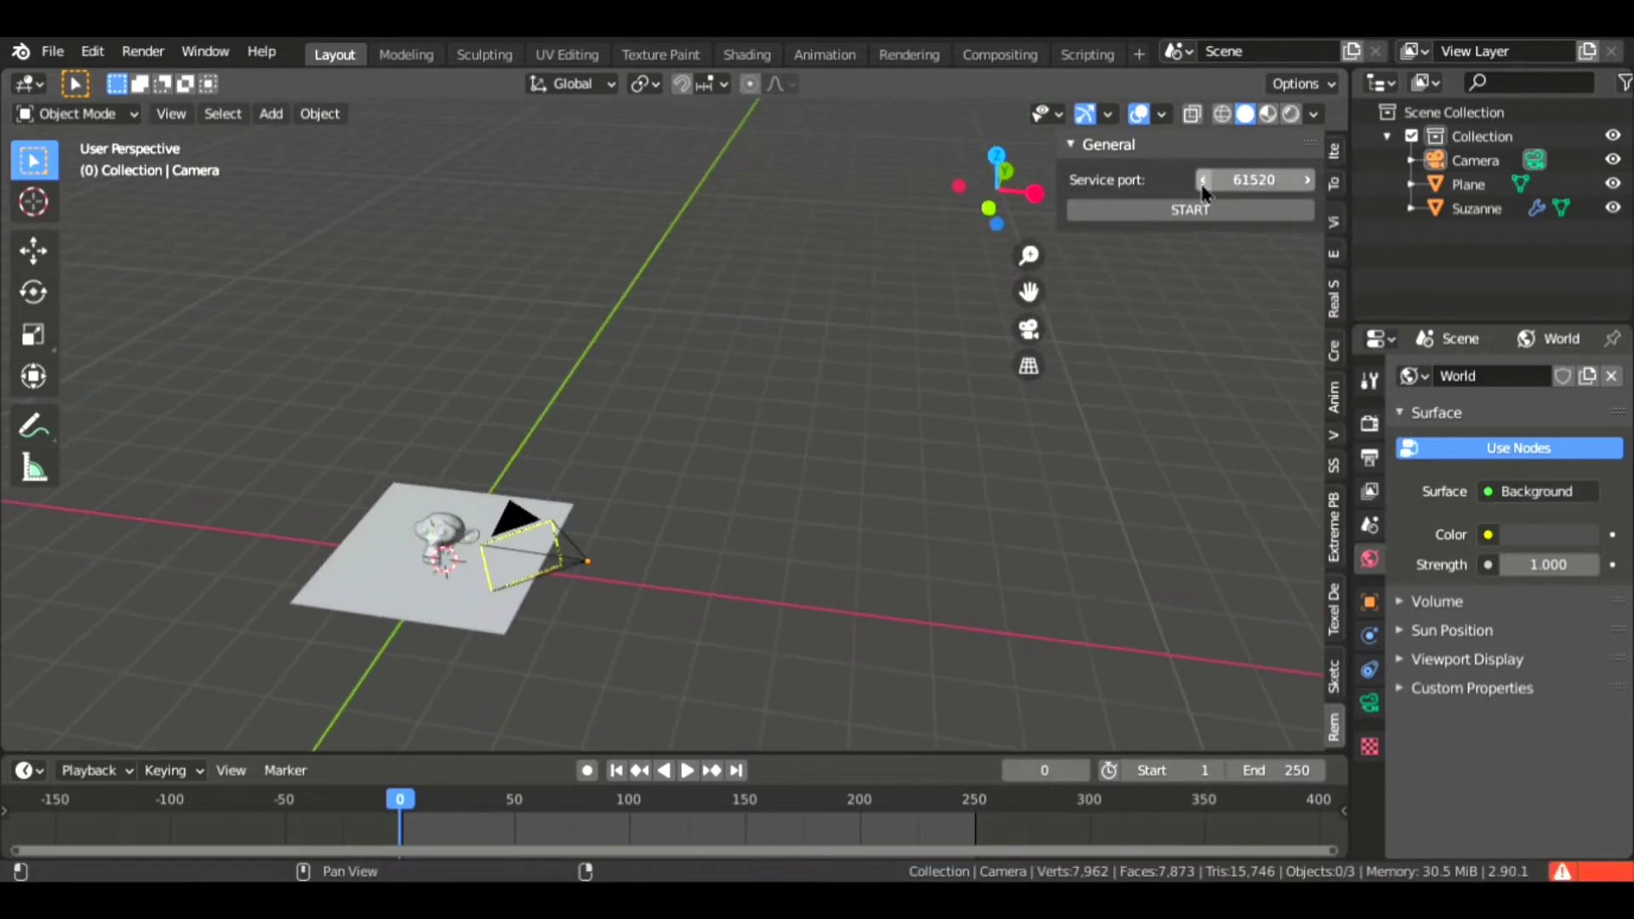
click(1205, 180)
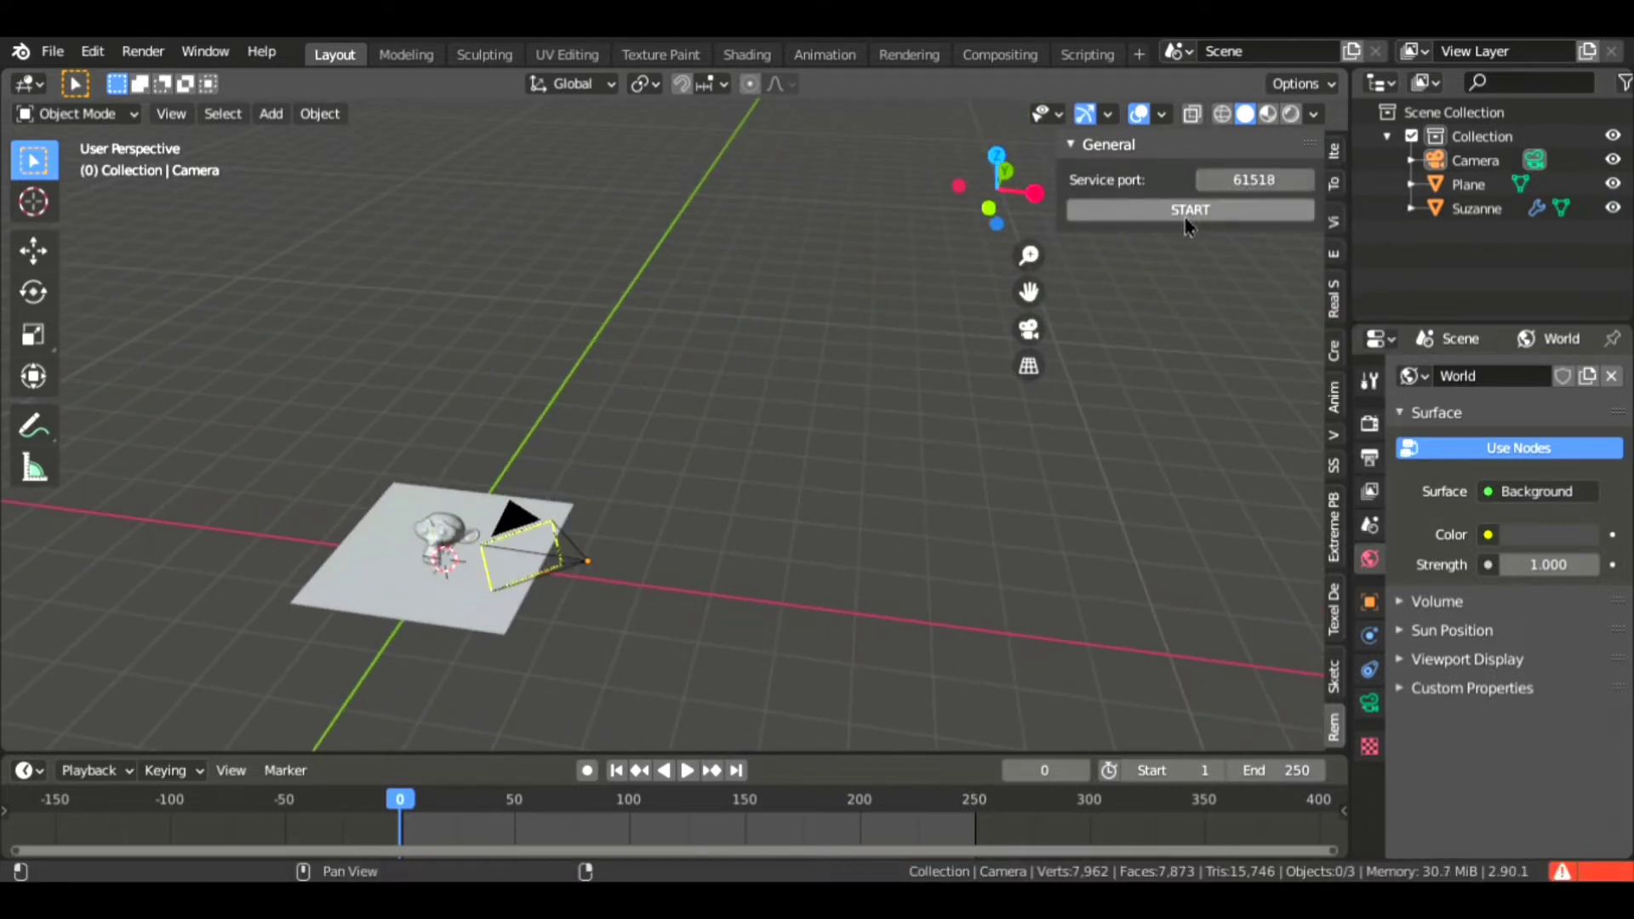
click(1188, 210)
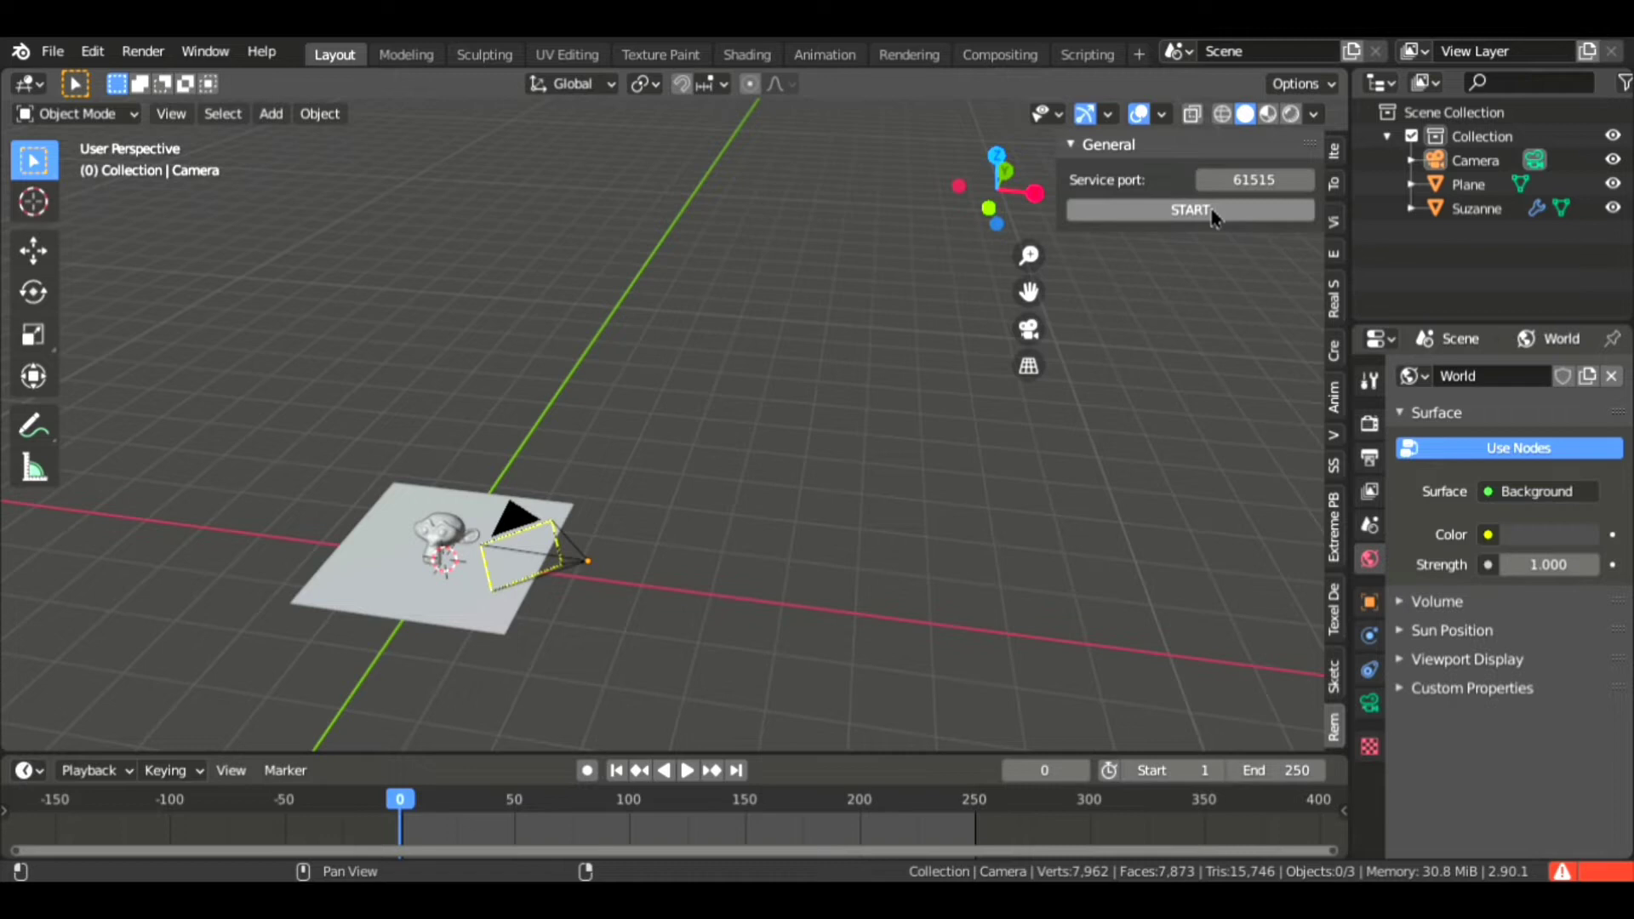
click(1188, 209)
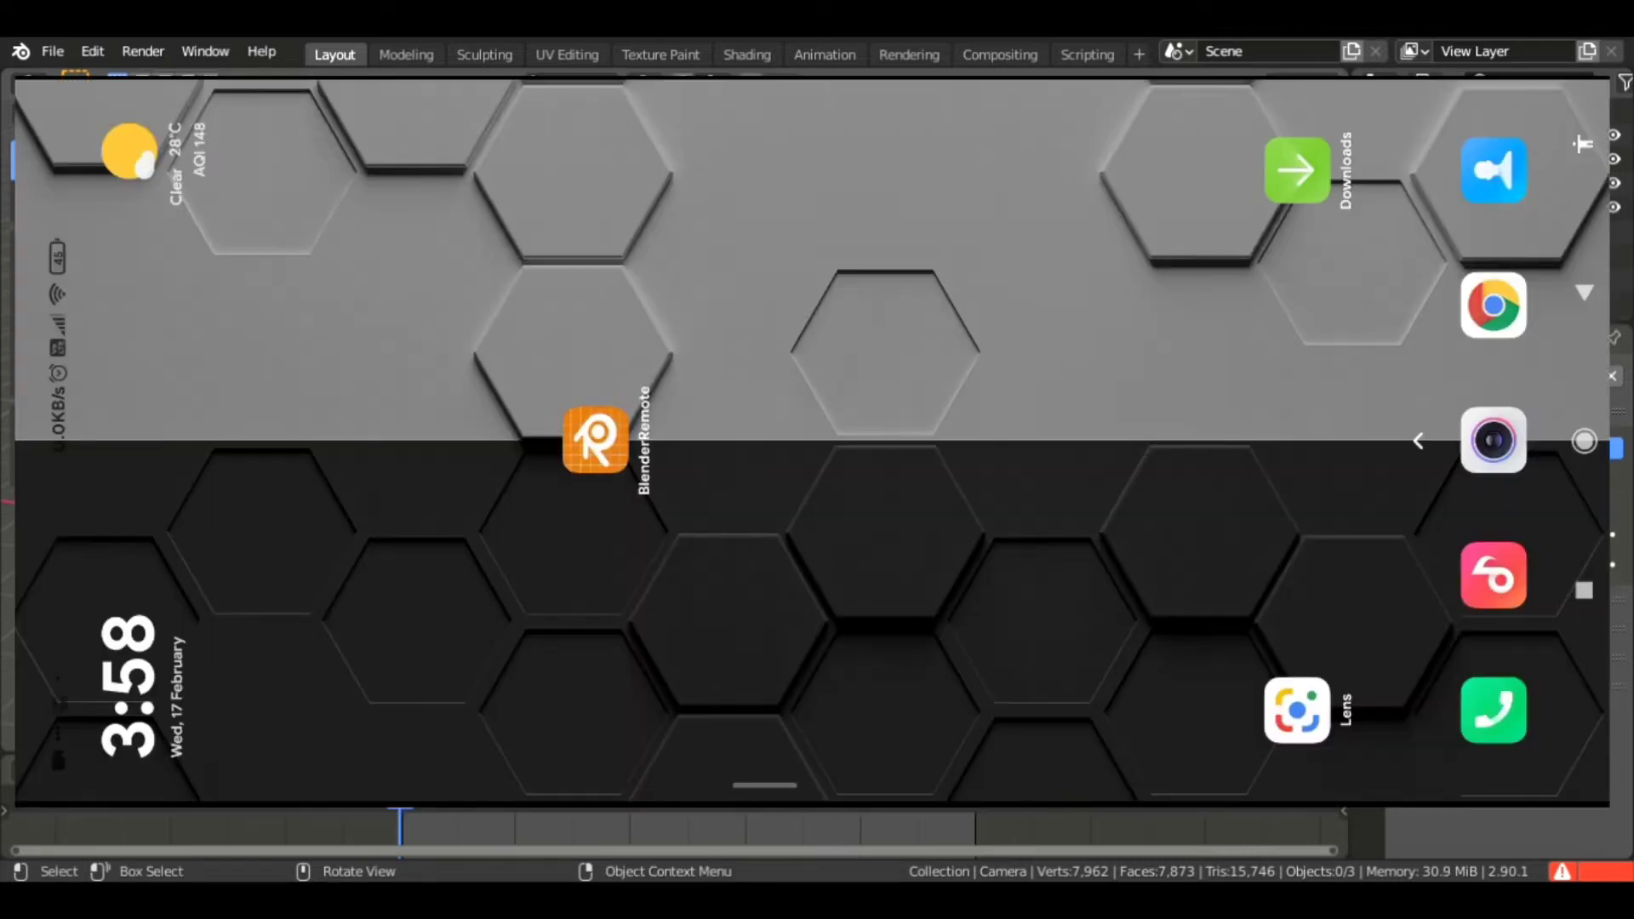
Launch the BlenderRemote app from the phone home screen
click(595, 439)
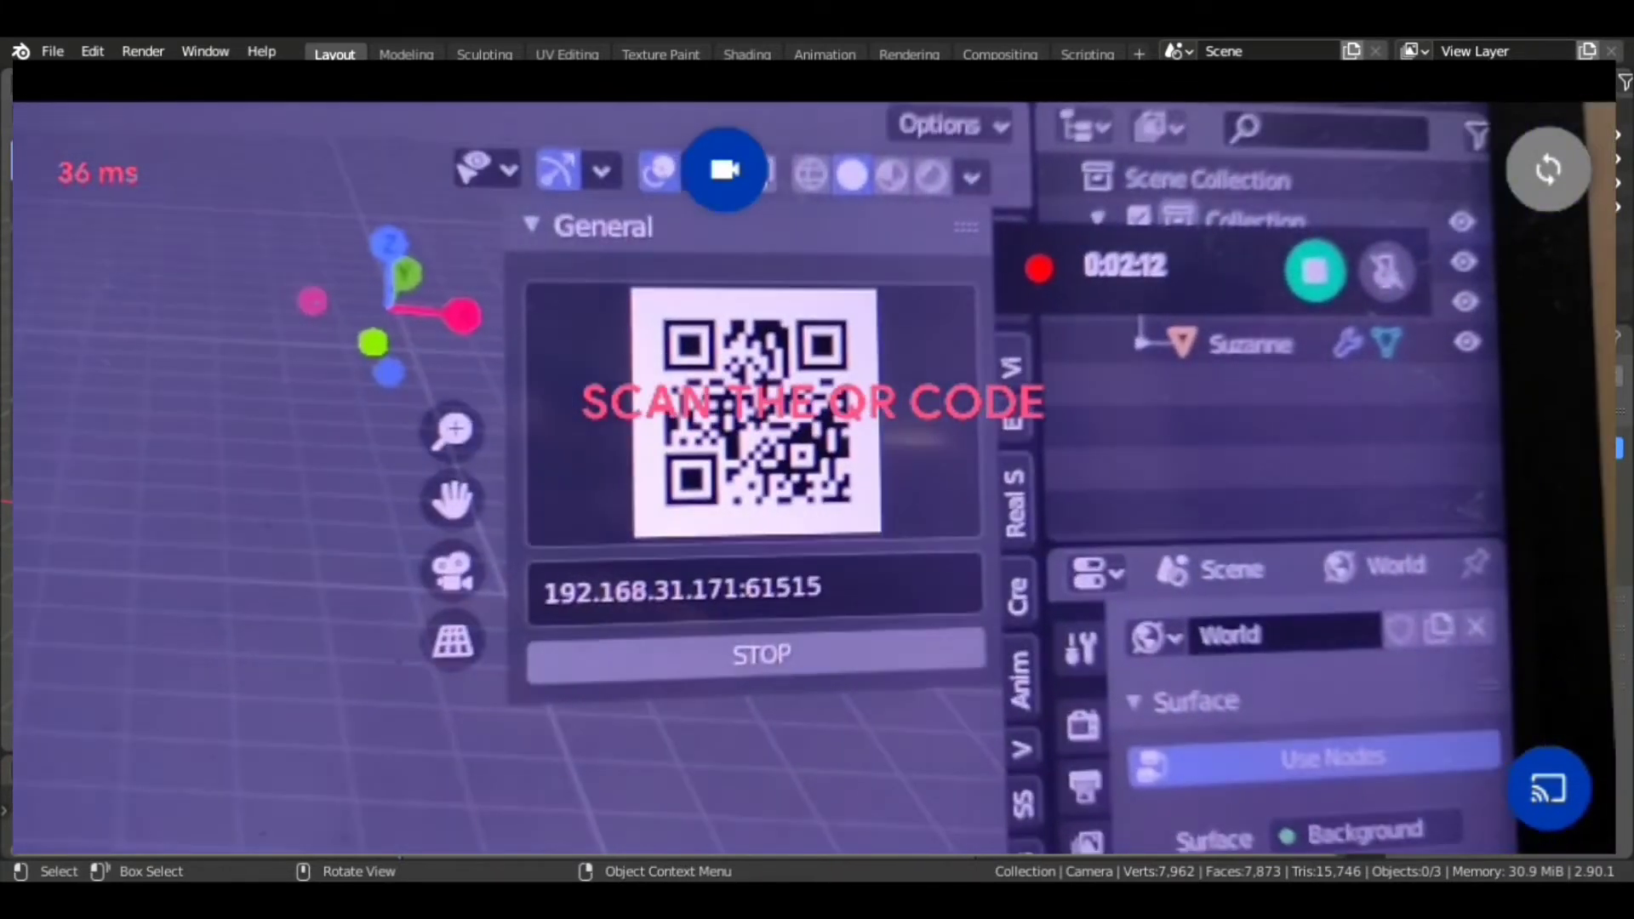
Bring up BlenderRemote's Connexion prompt for the Blender remote service
click(760, 653)
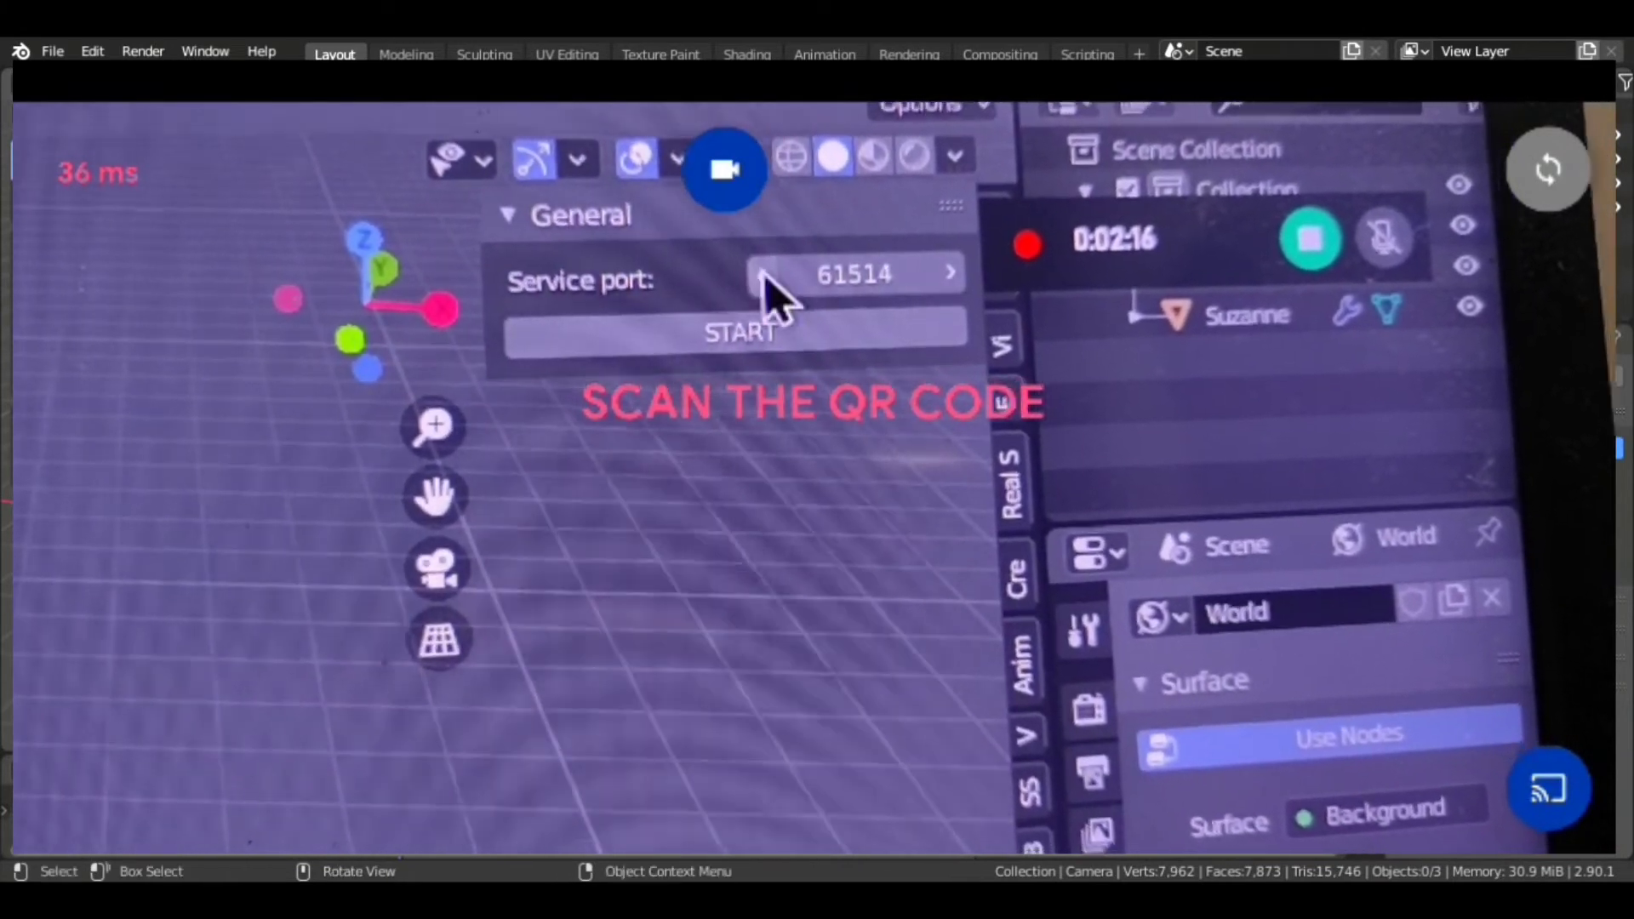
click(737, 333)
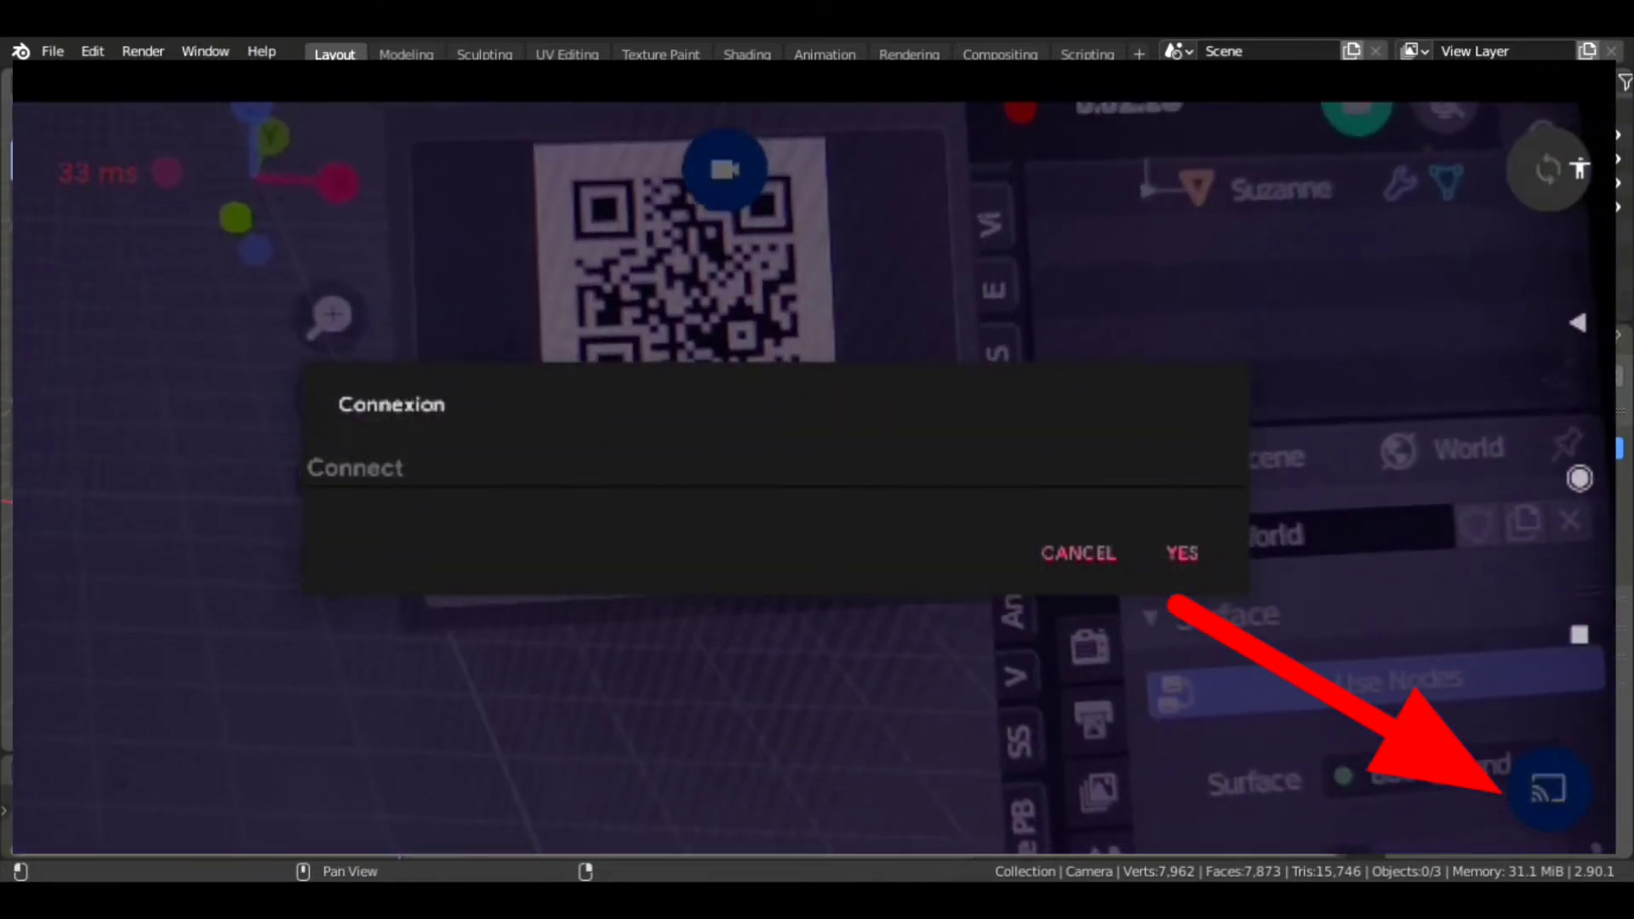
Enter 192.168.31.171:61512 in BlenderRemote's Connect field
click(1180, 553)
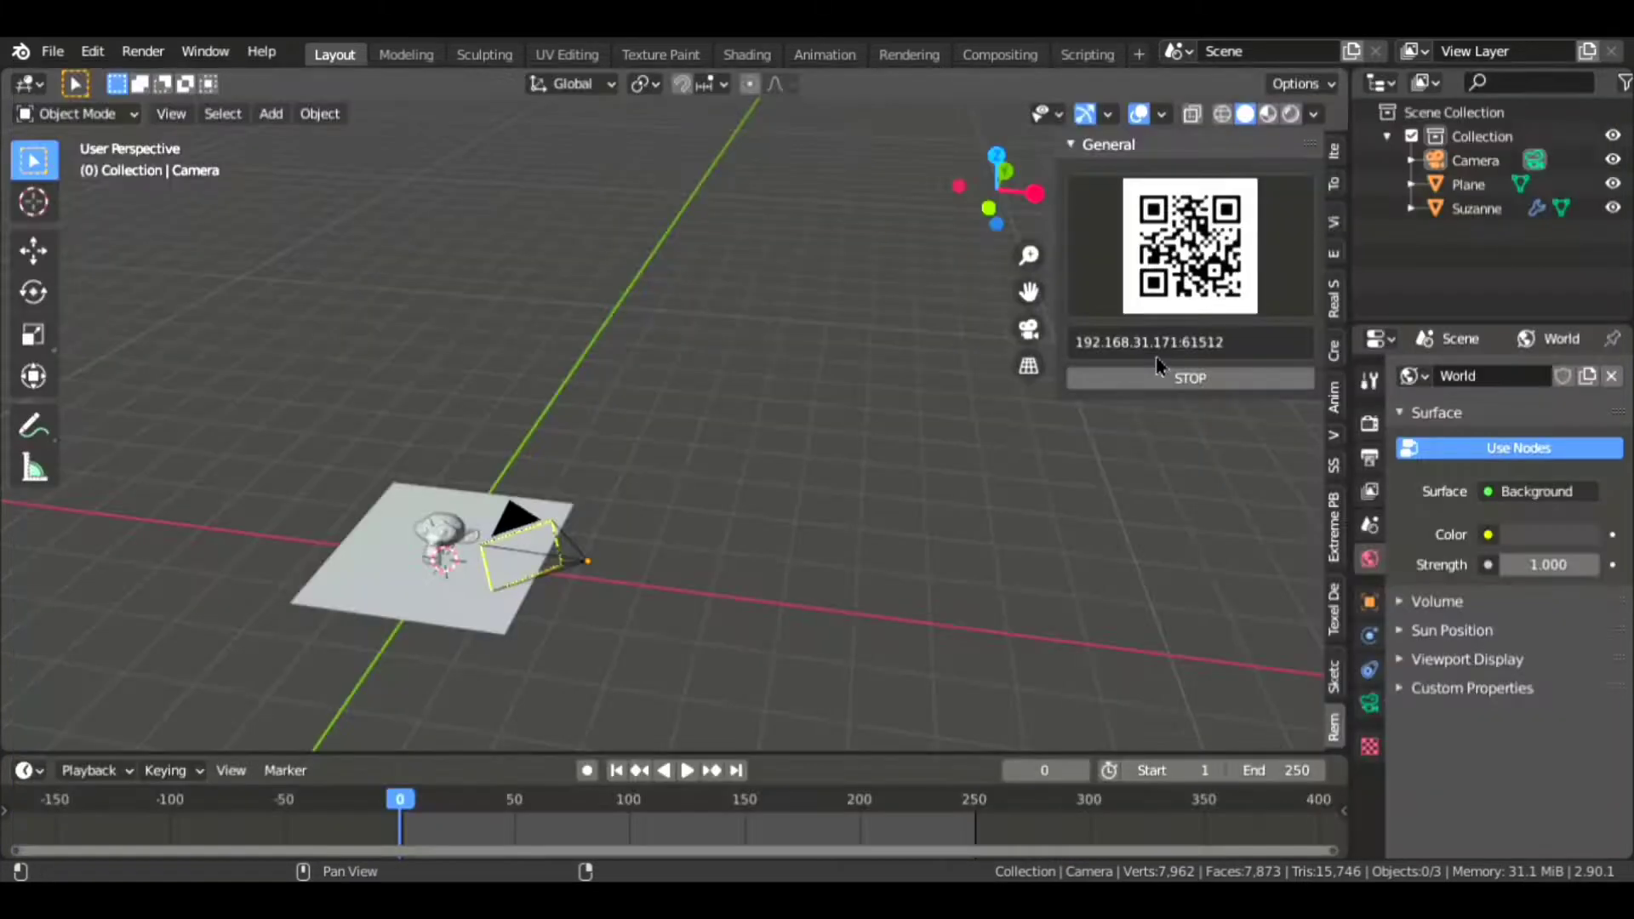
click(1146, 342)
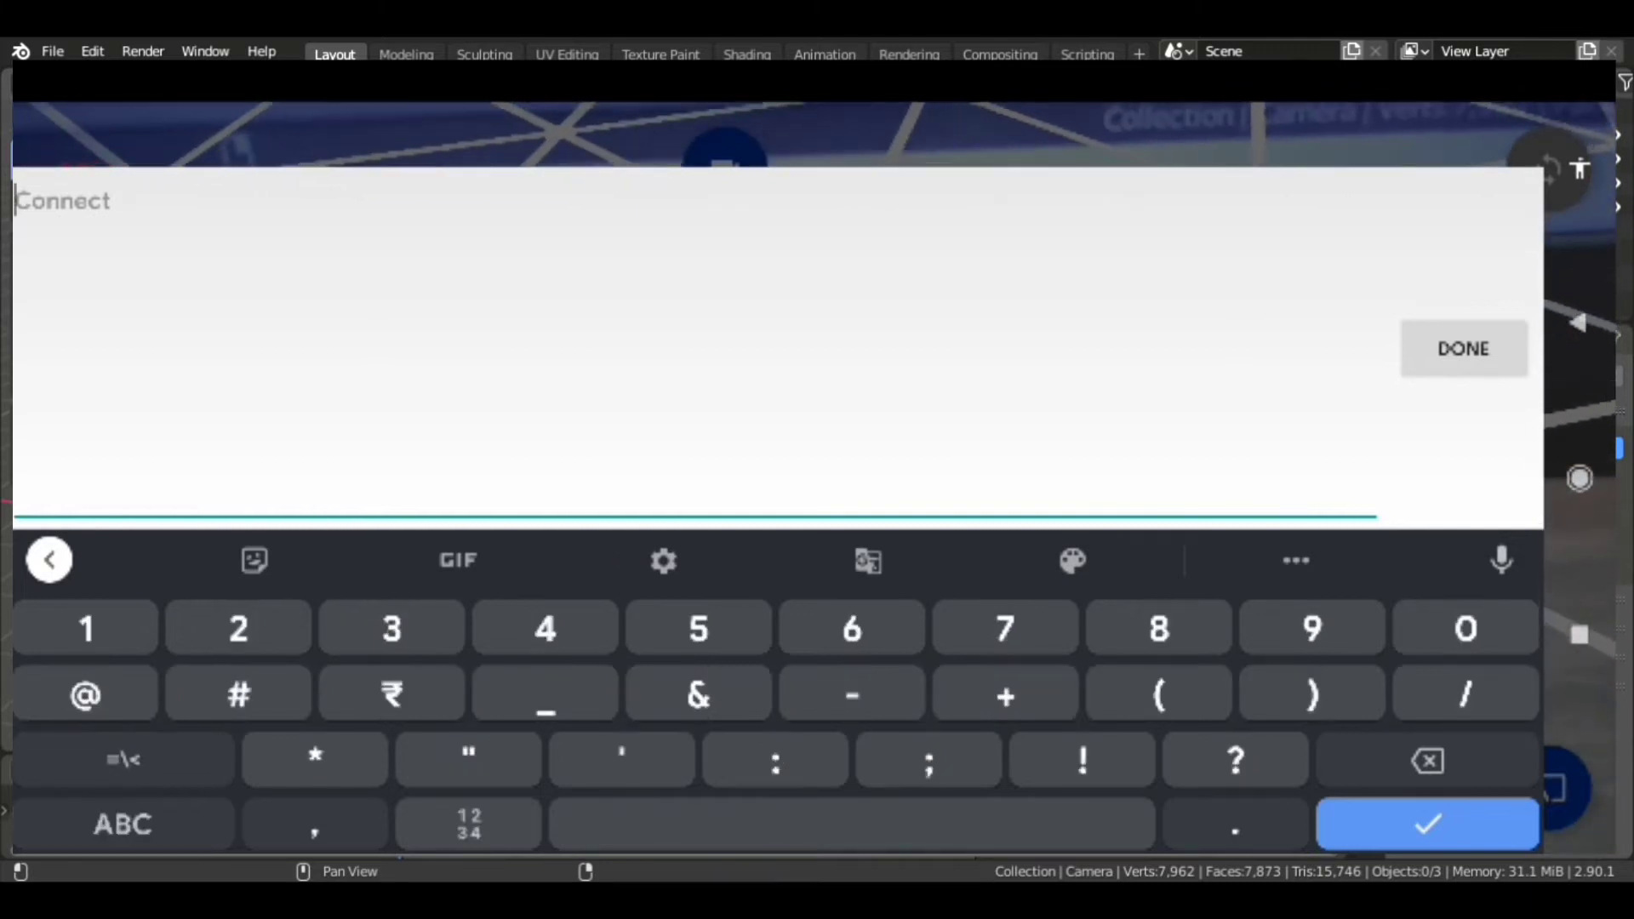
click(237, 628)
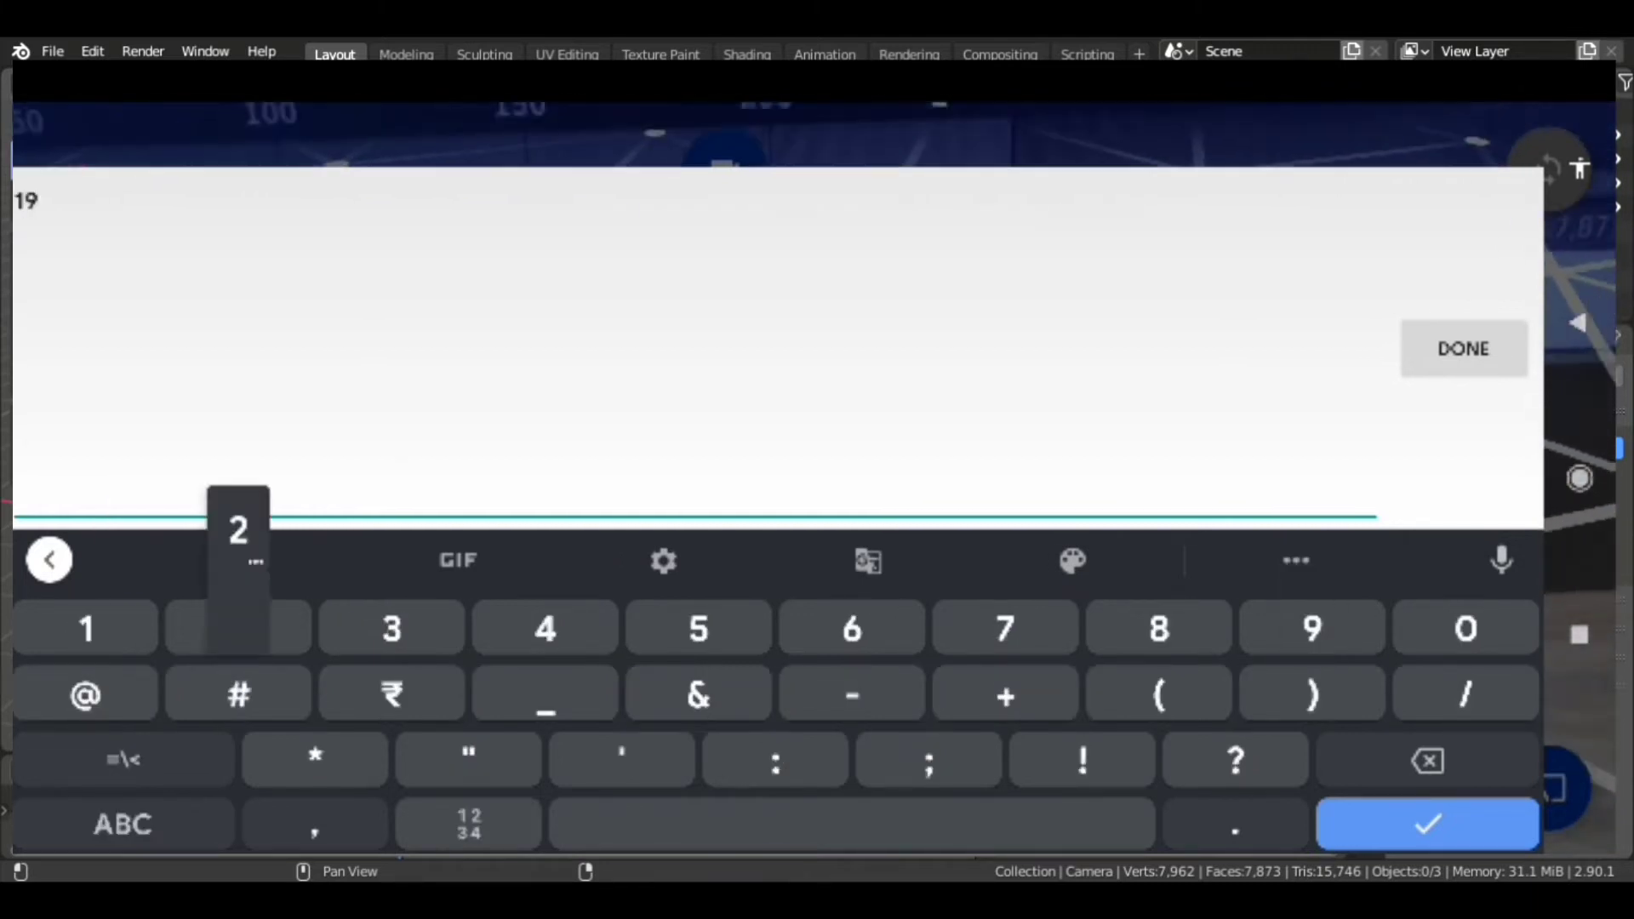
click(237, 627)
text(2.168.31.171:)
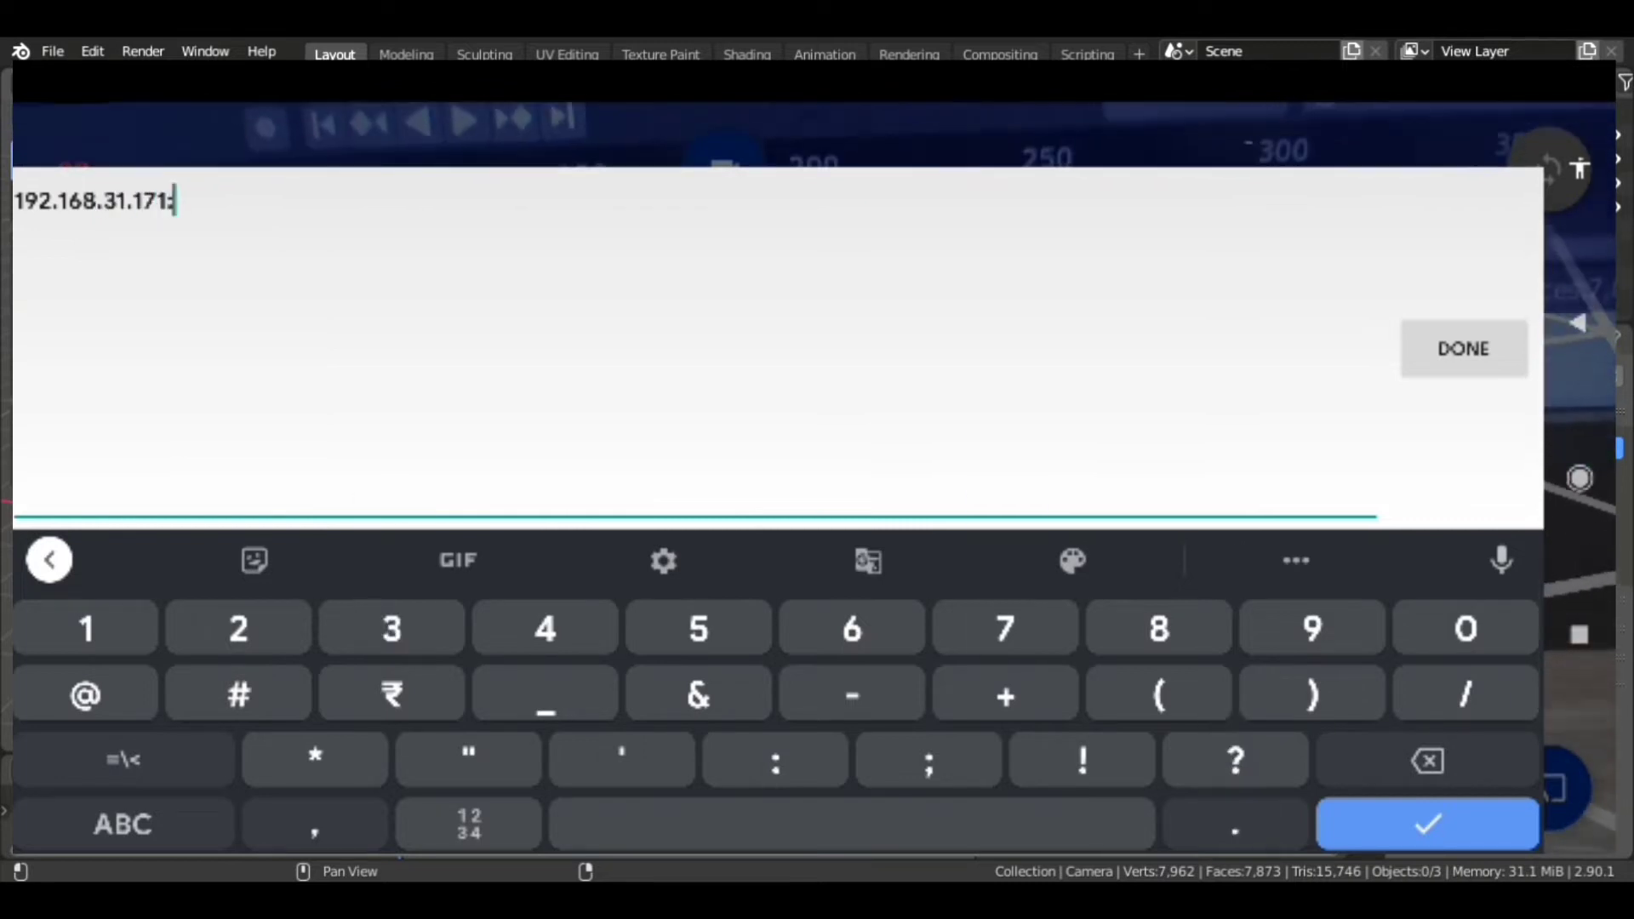
text(61512)
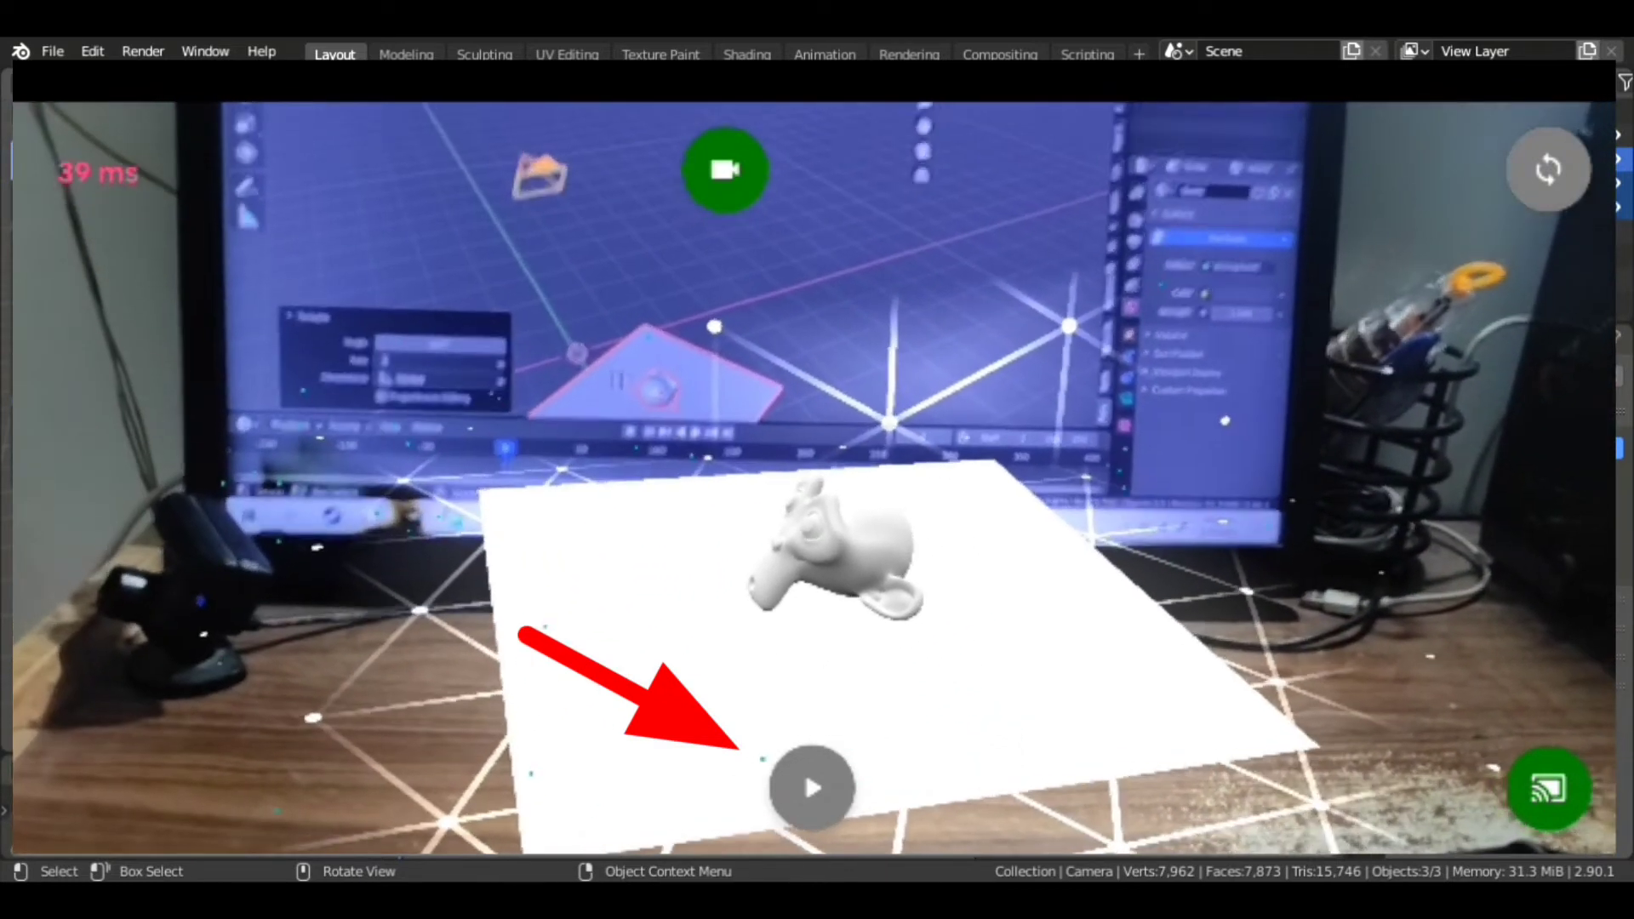
Start capturing the phone's camera movement with the play button
click(812, 788)
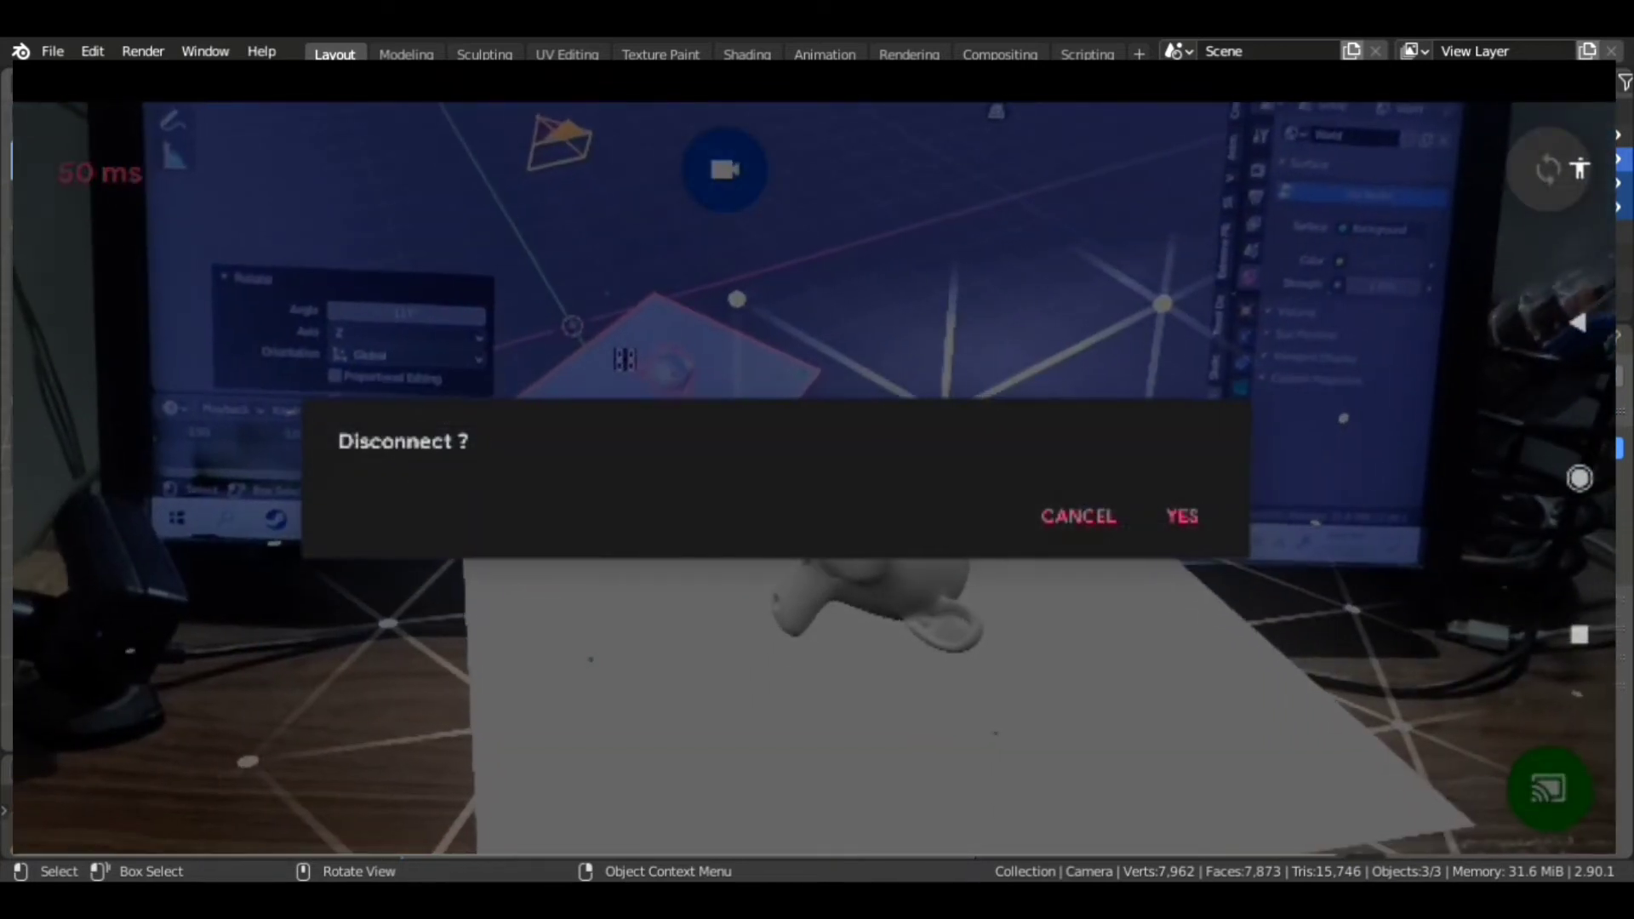
Confirm YES in the Disconnect dialog to end the phone connection
click(1077, 516)
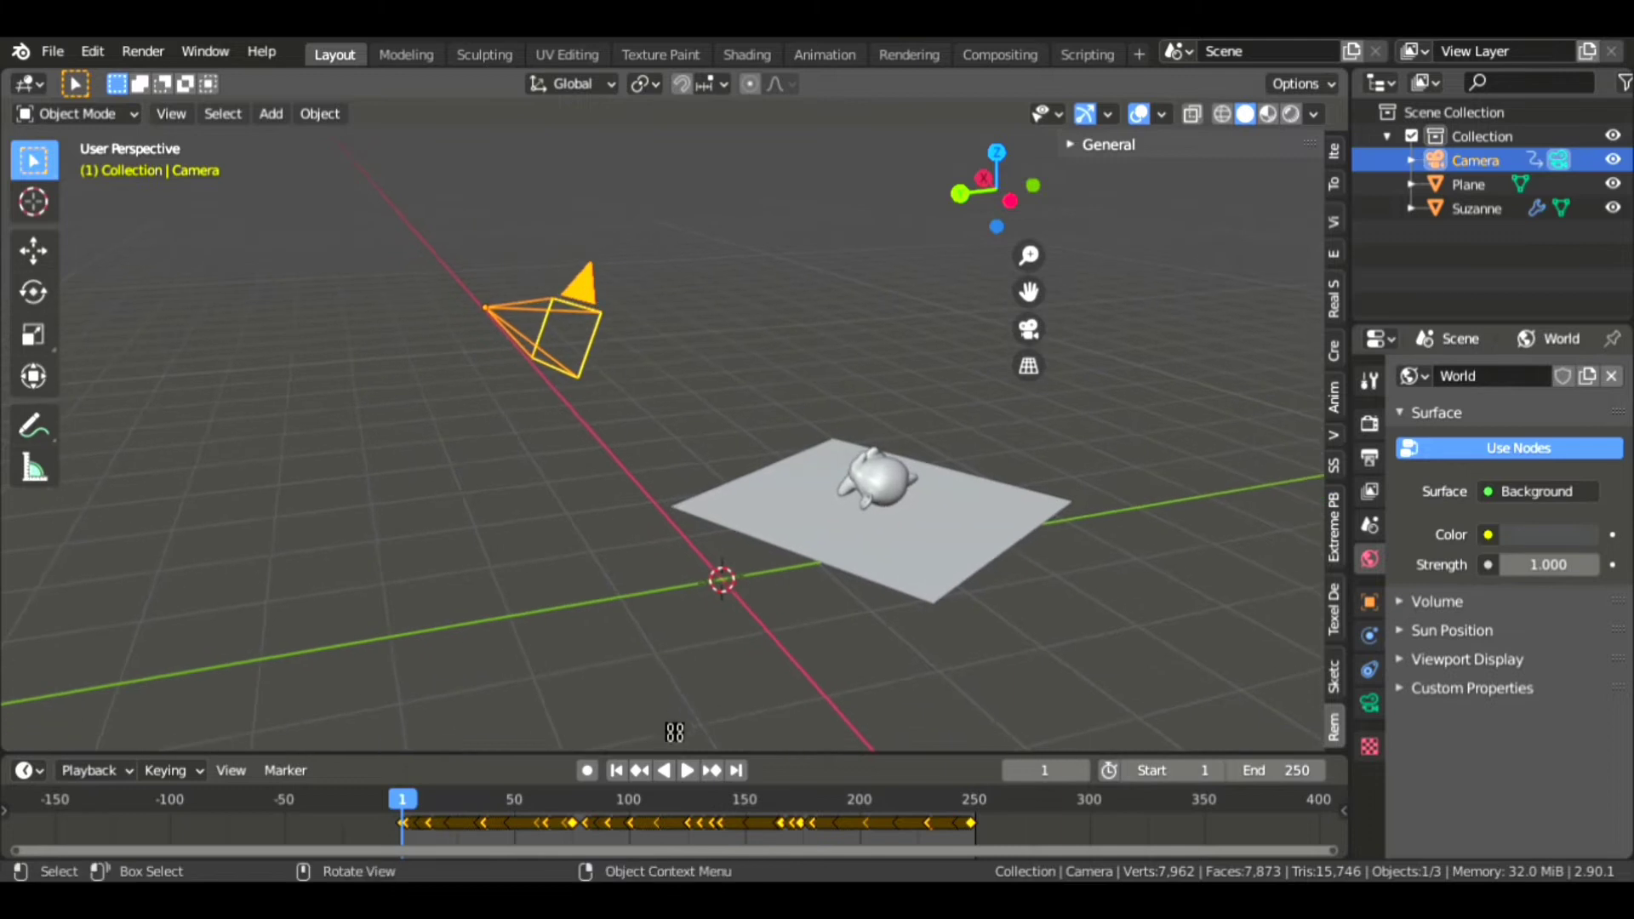
Enlarge the timeline to reveal the Camera's keyframes and clear the selection
drag(674, 750, 667, 566)
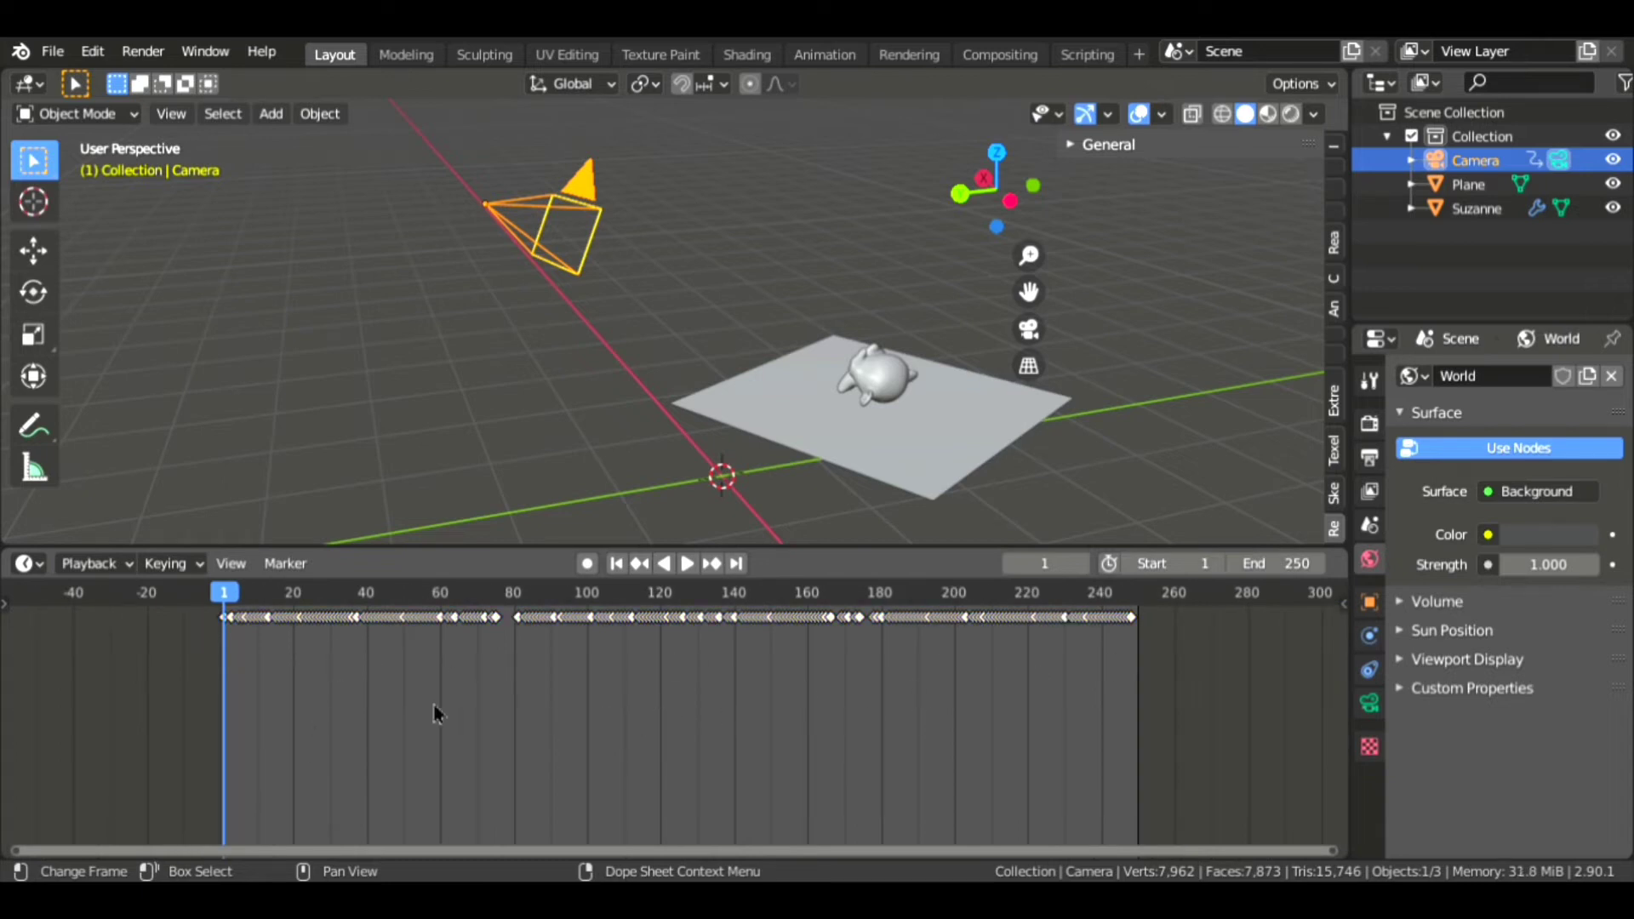
click(92, 51)
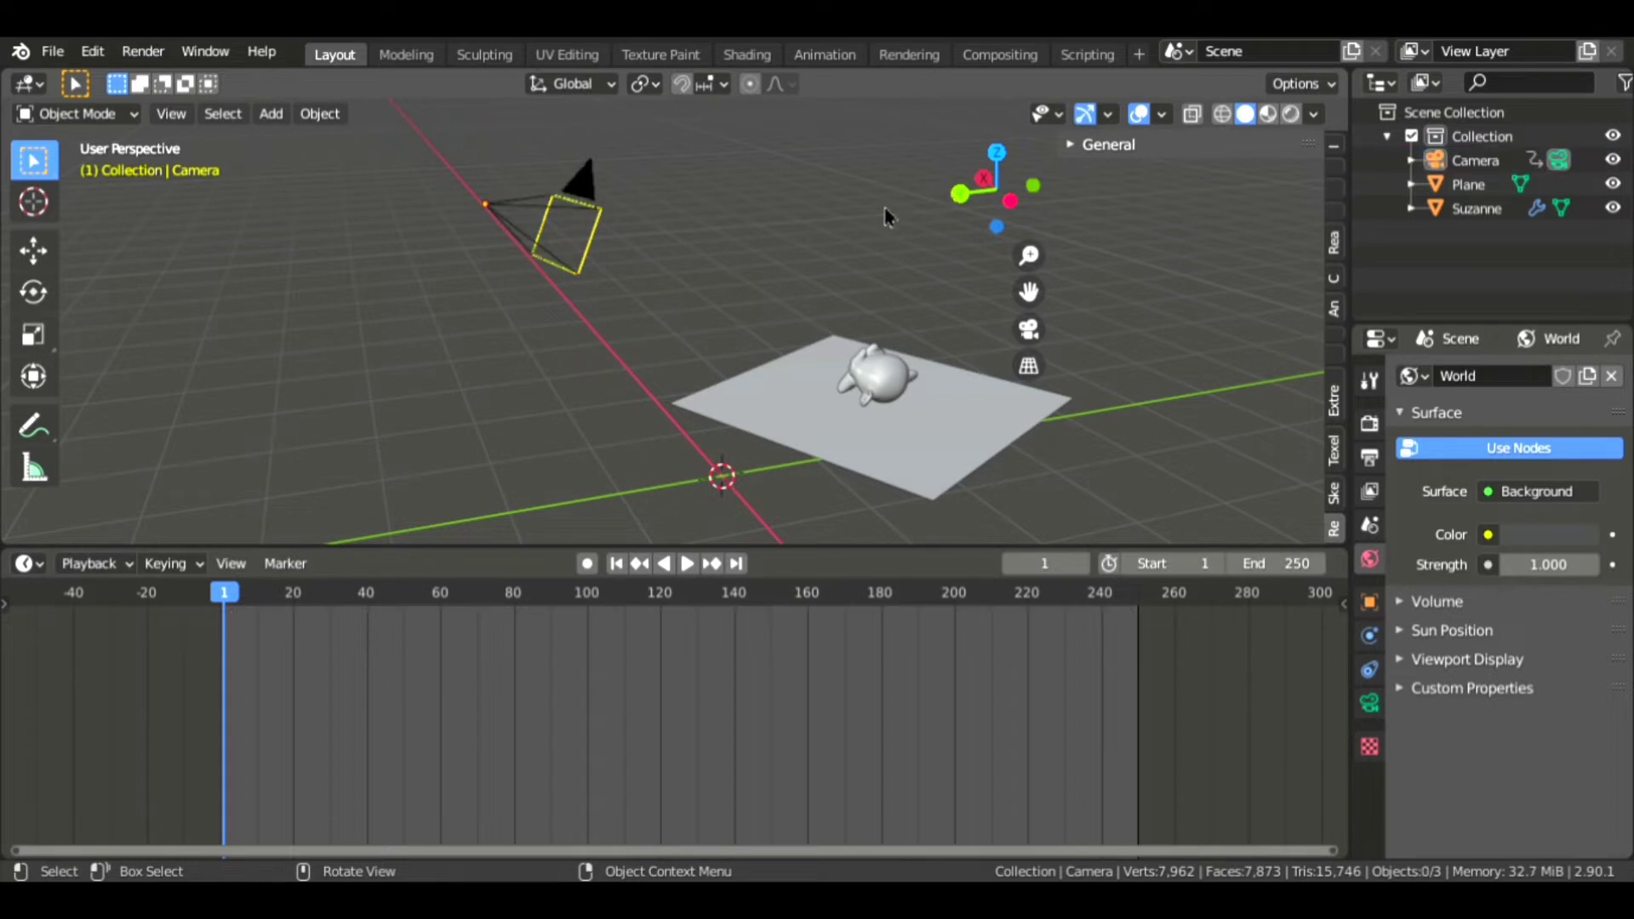
scroll(down, 3)
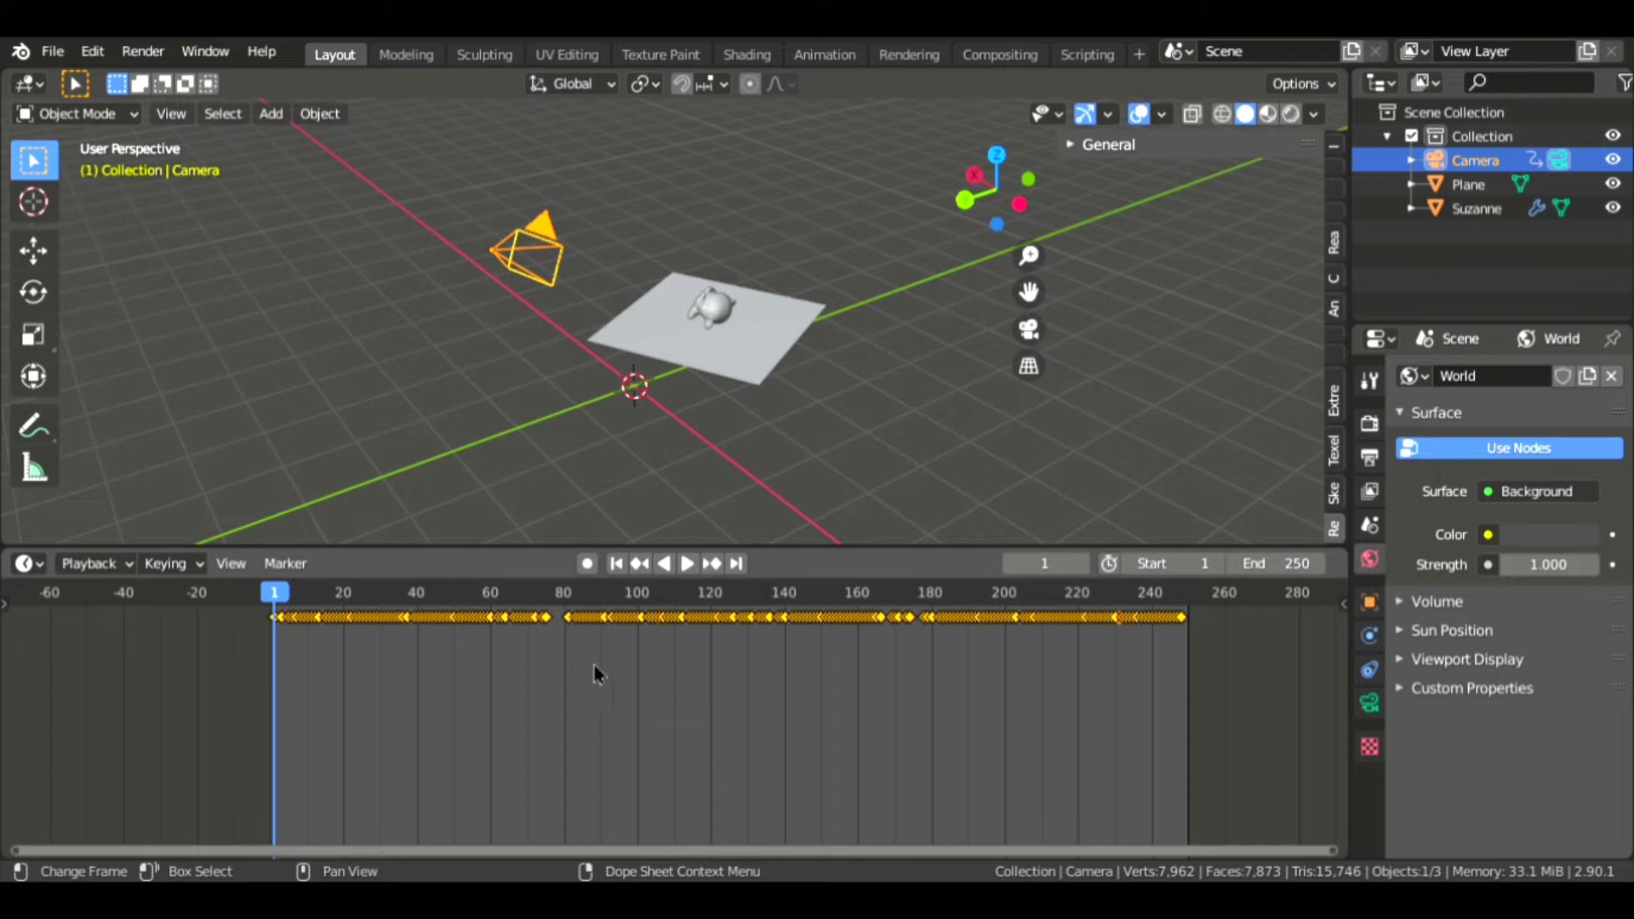
mouse_move(549, 696)
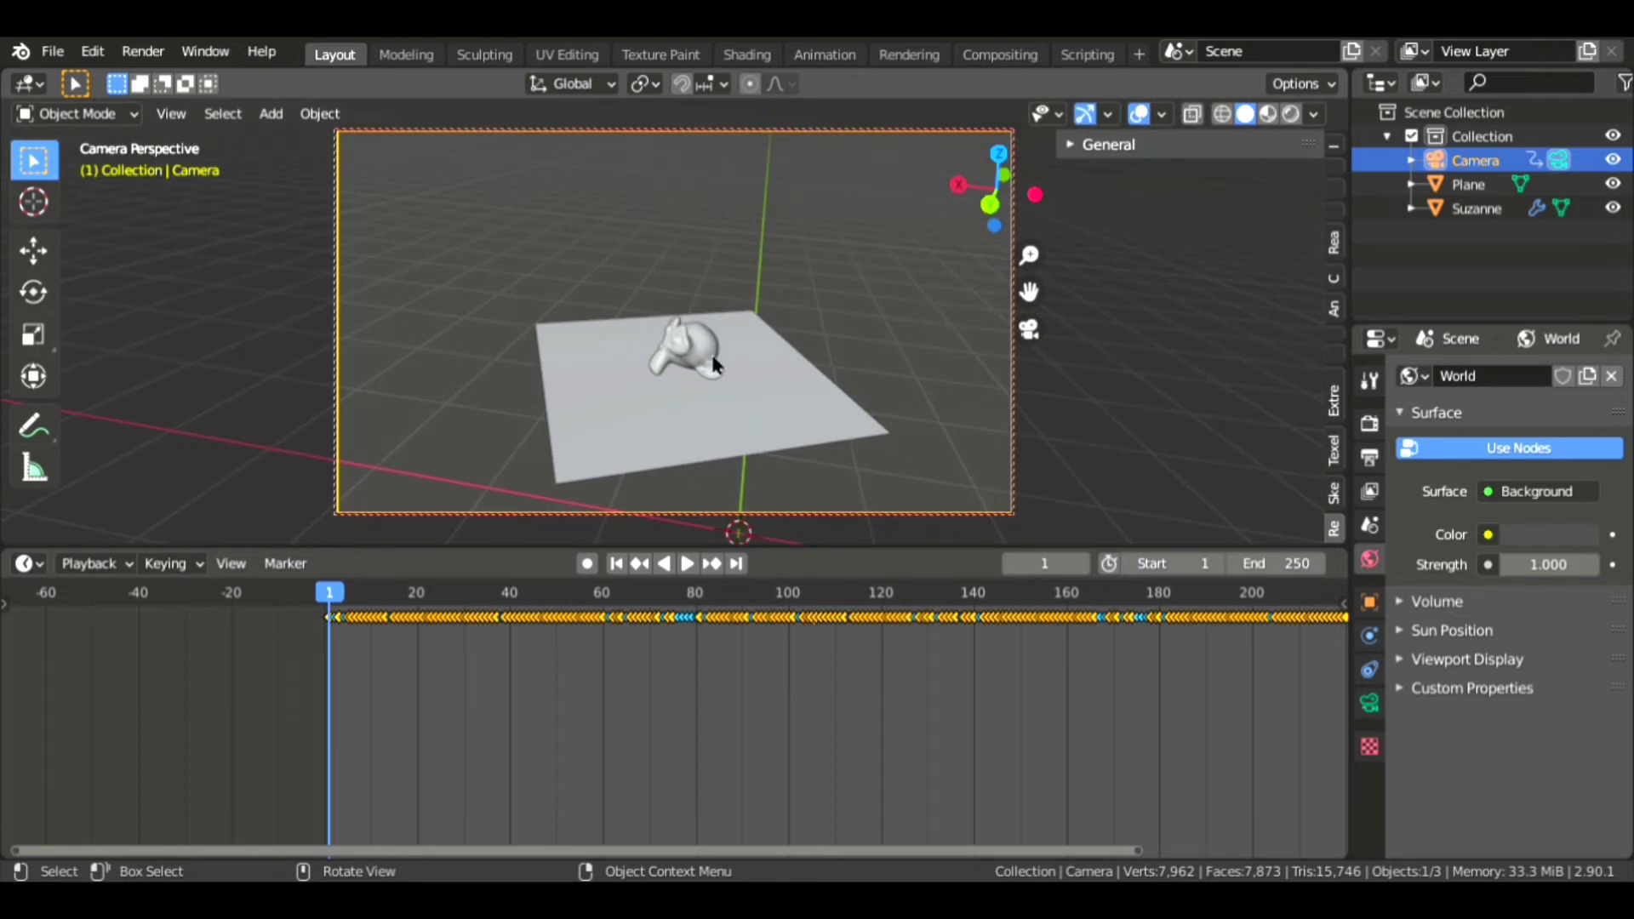
Play the recorded camera animation up to frame 151, then switch the viewport to Rendered shading
click(687, 564)
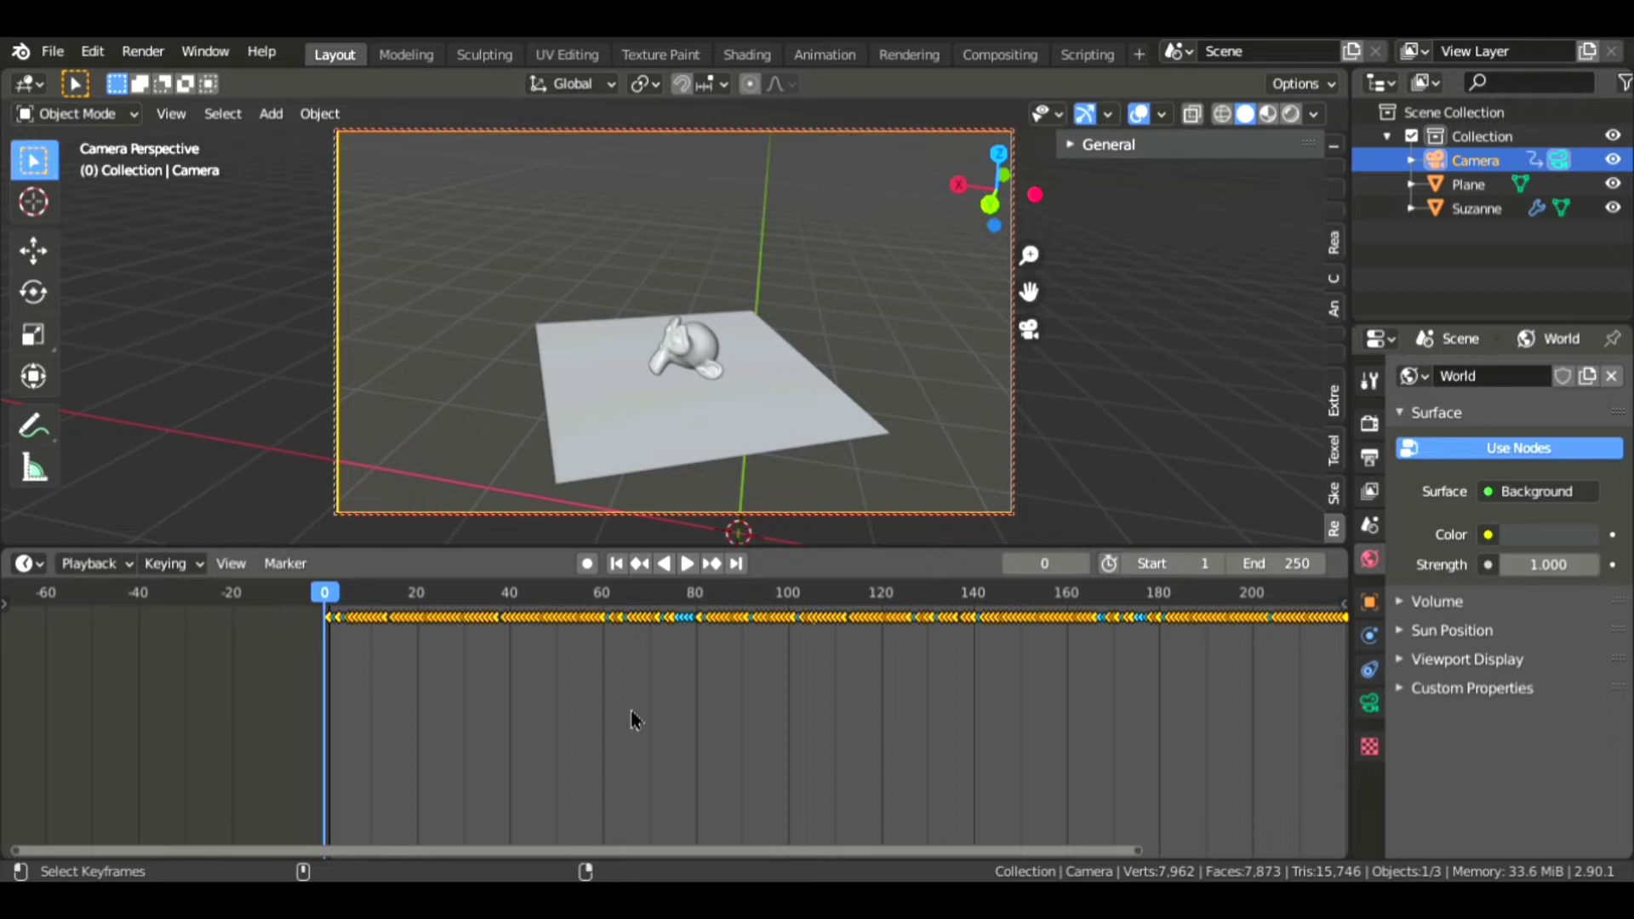
click(686, 563)
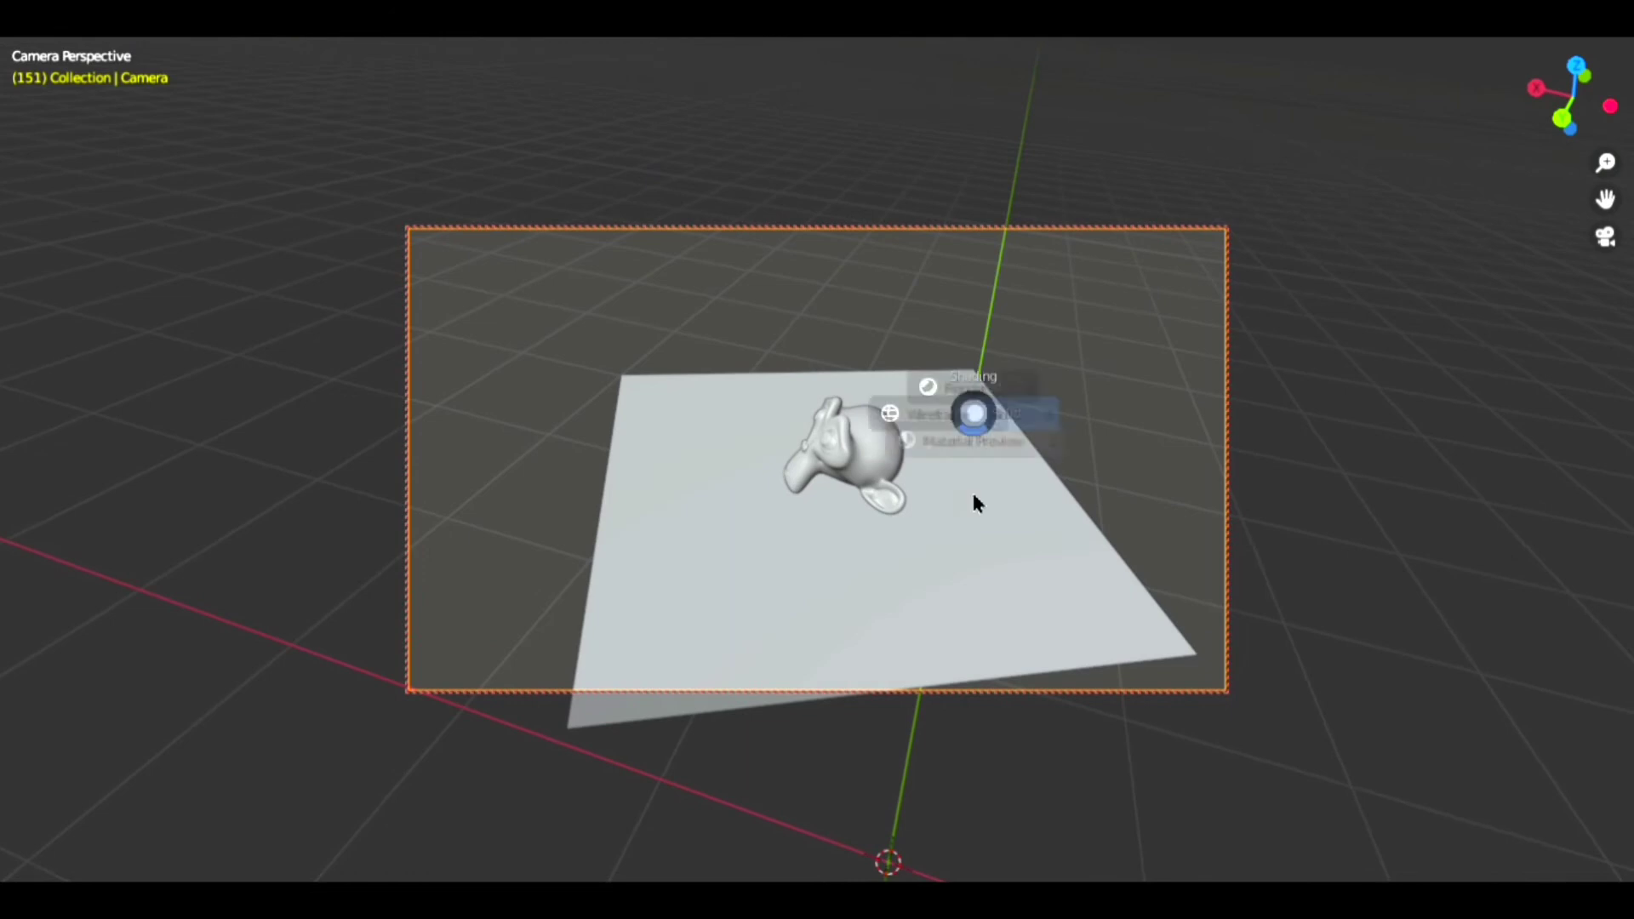
click(973, 414)
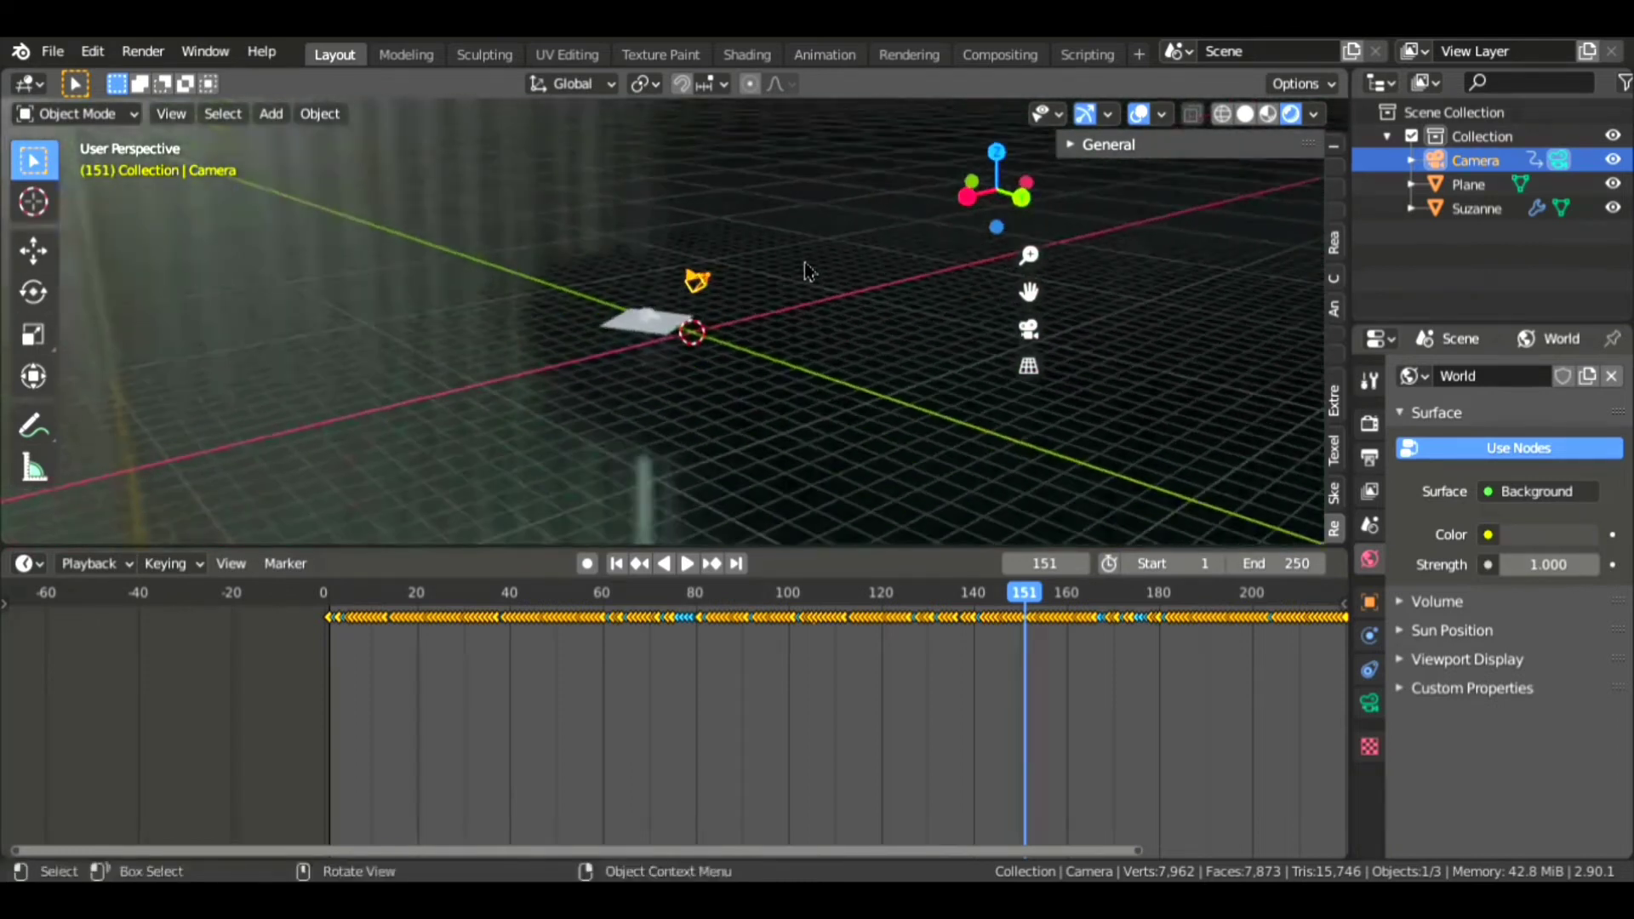
Add a Sun light to the scene and begin rotating it
click(270, 113)
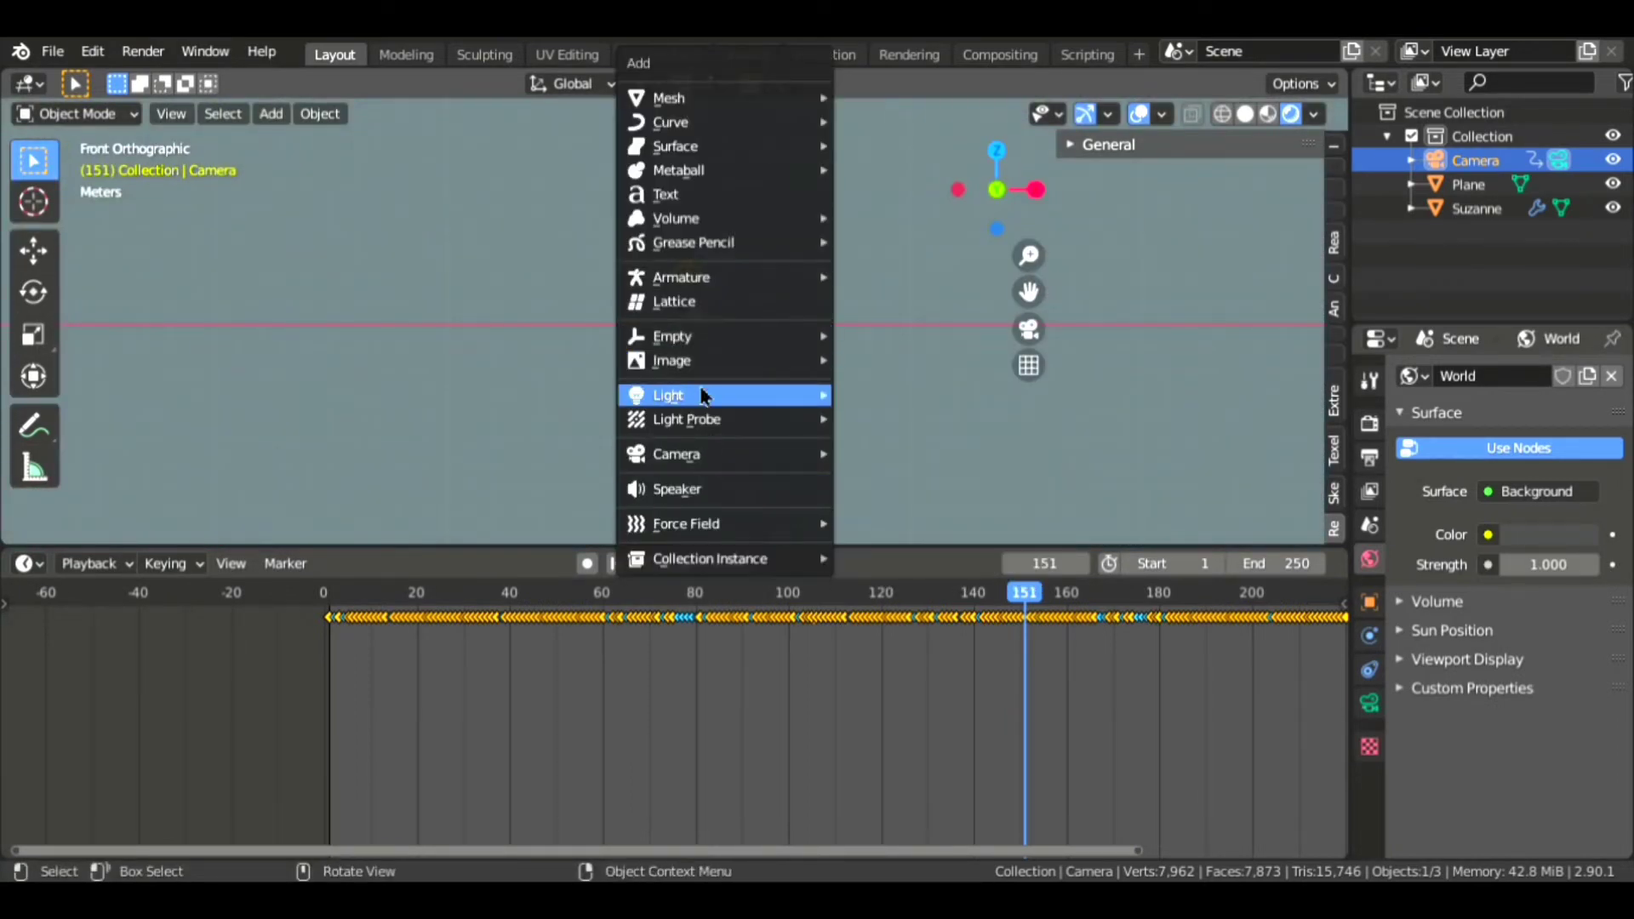
click(668, 395)
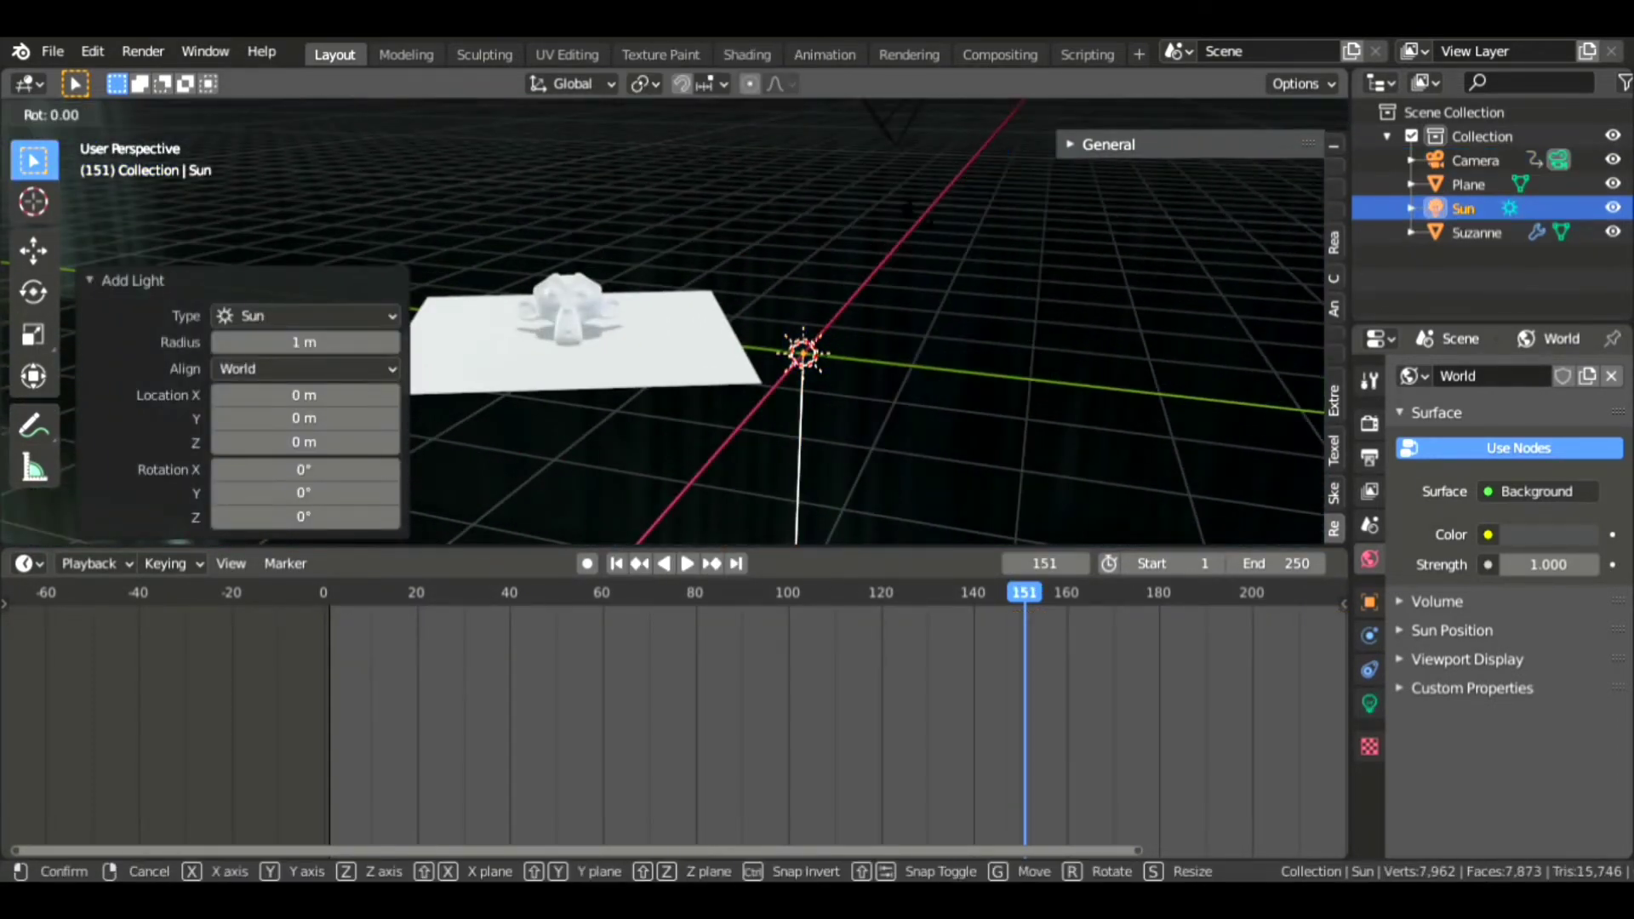
key(r)
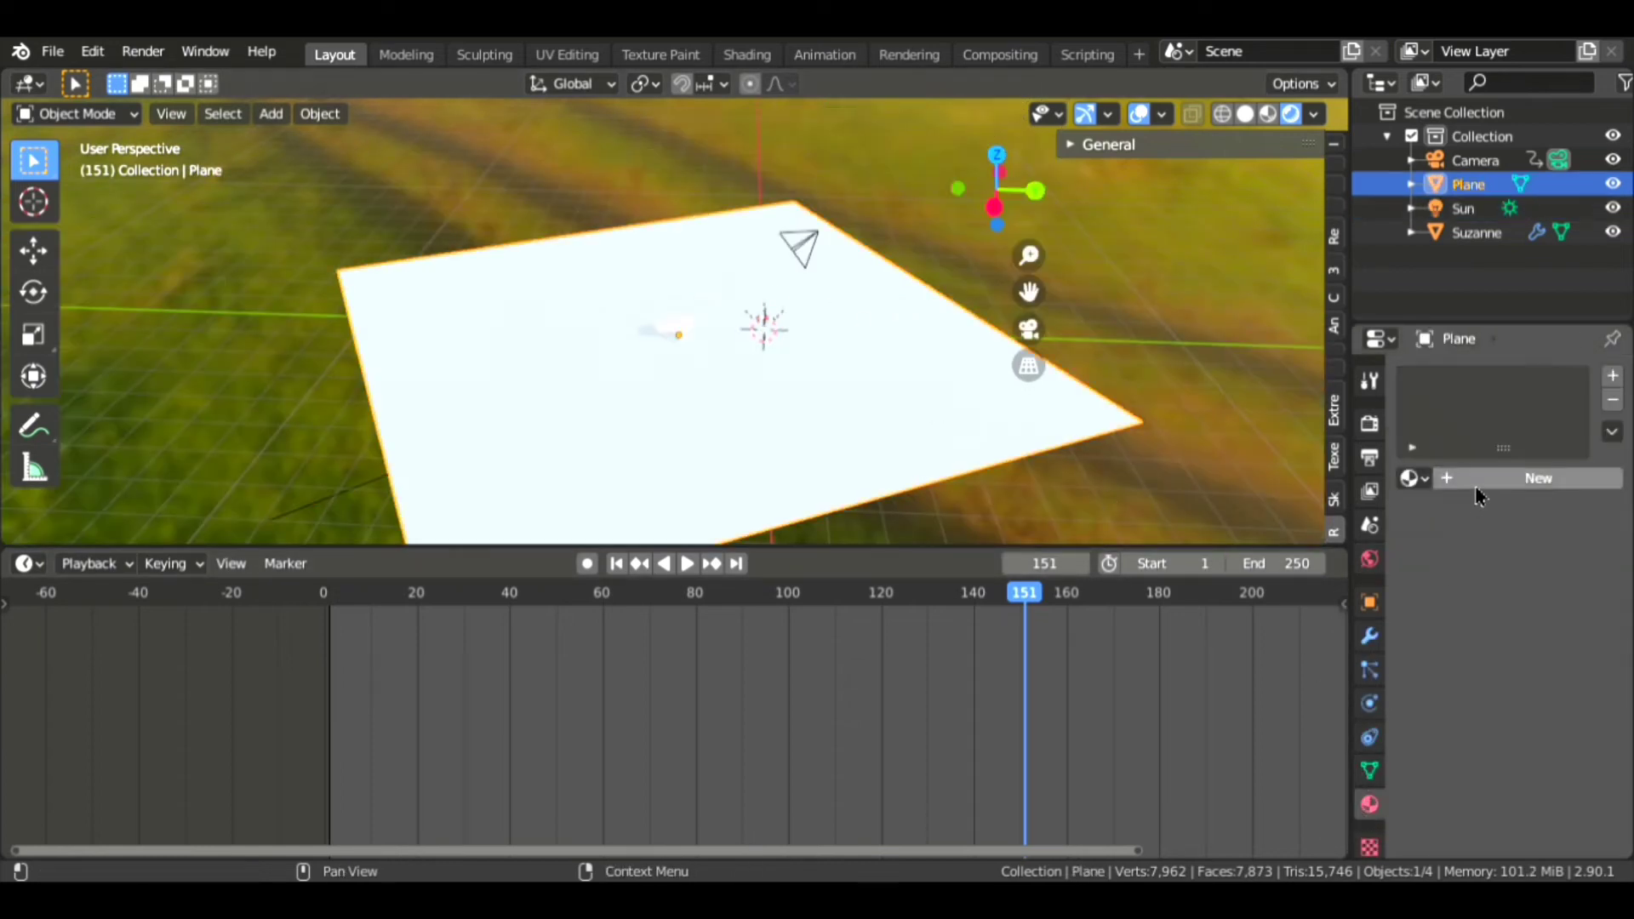
Create a new material for the Plane
click(1537, 478)
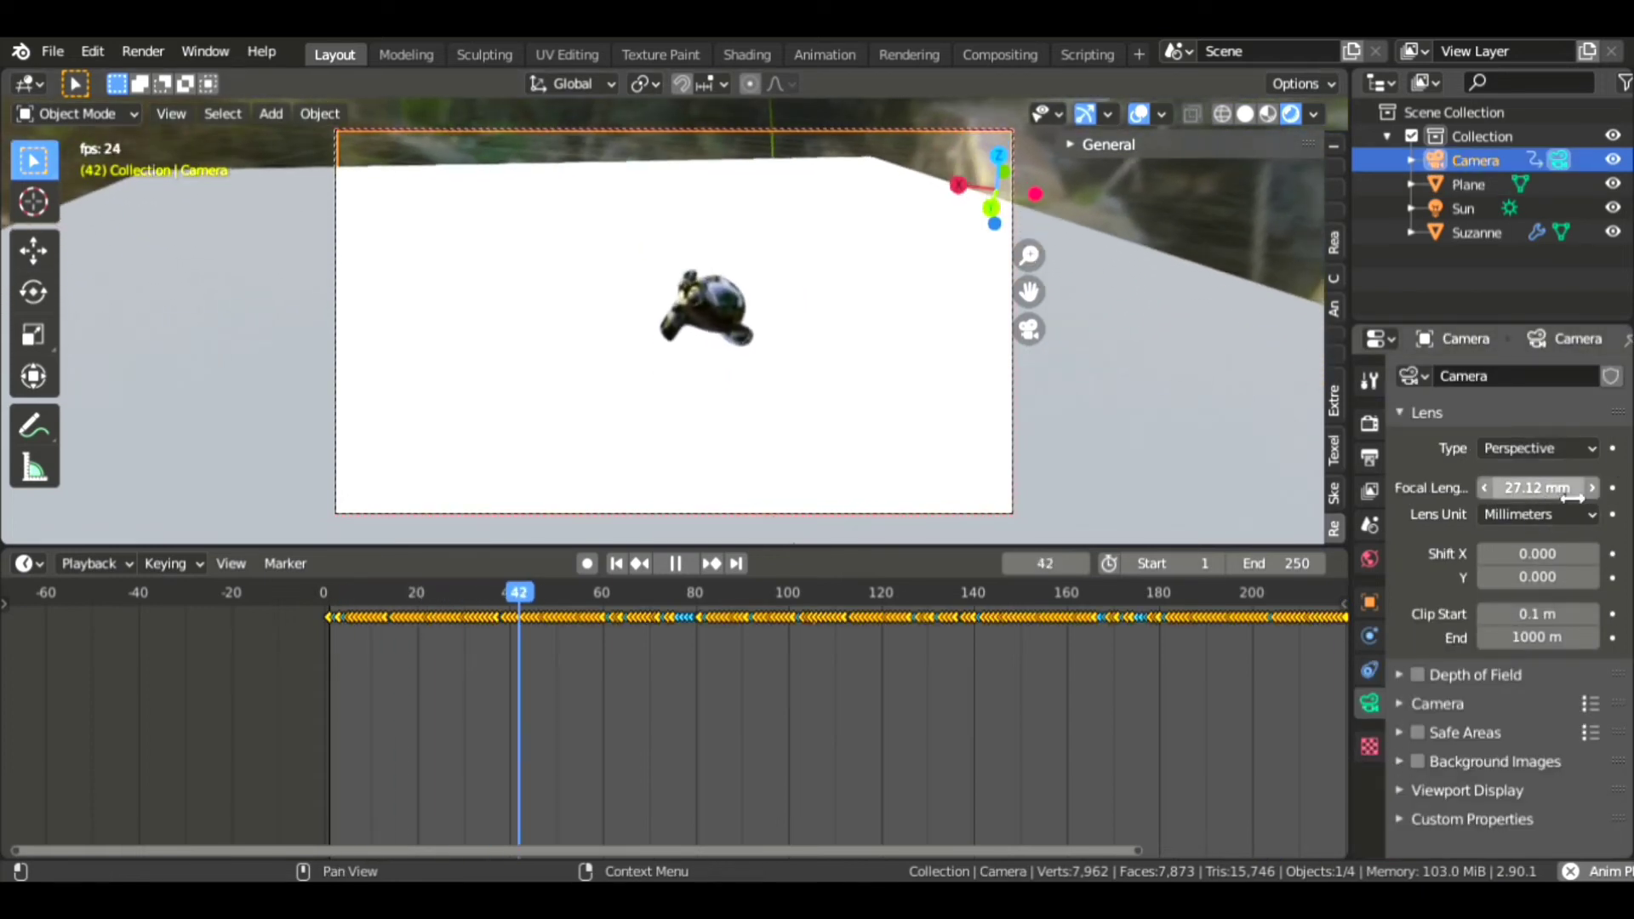
Stop playback and set the render output to FFmpeg video saved to the Desktop
click(675, 562)
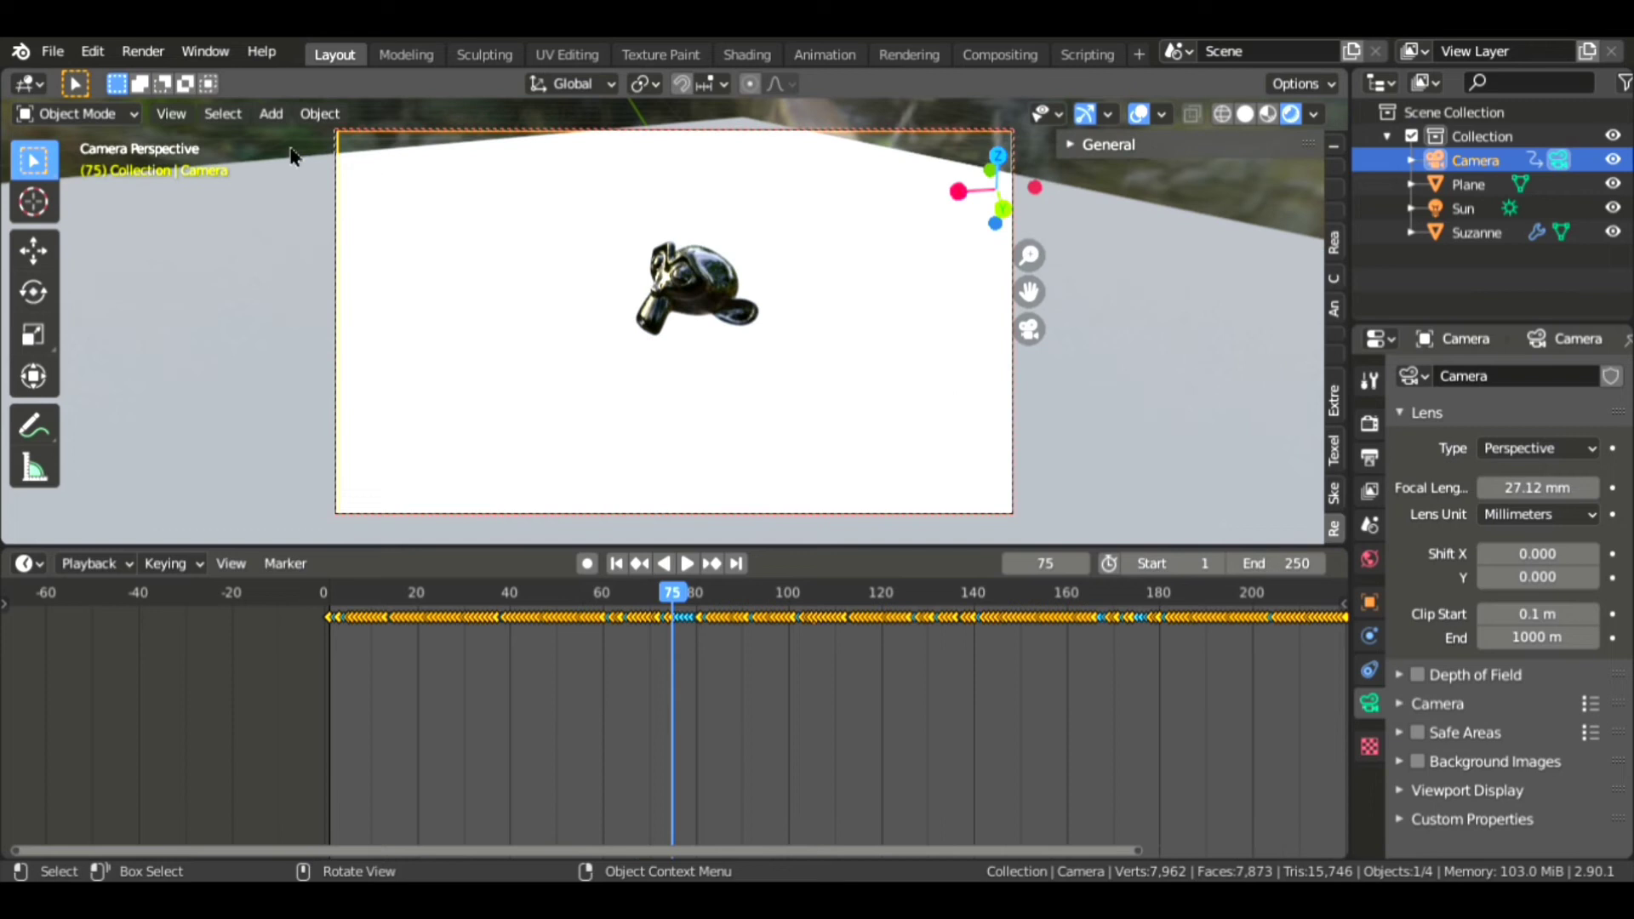
click(170, 112)
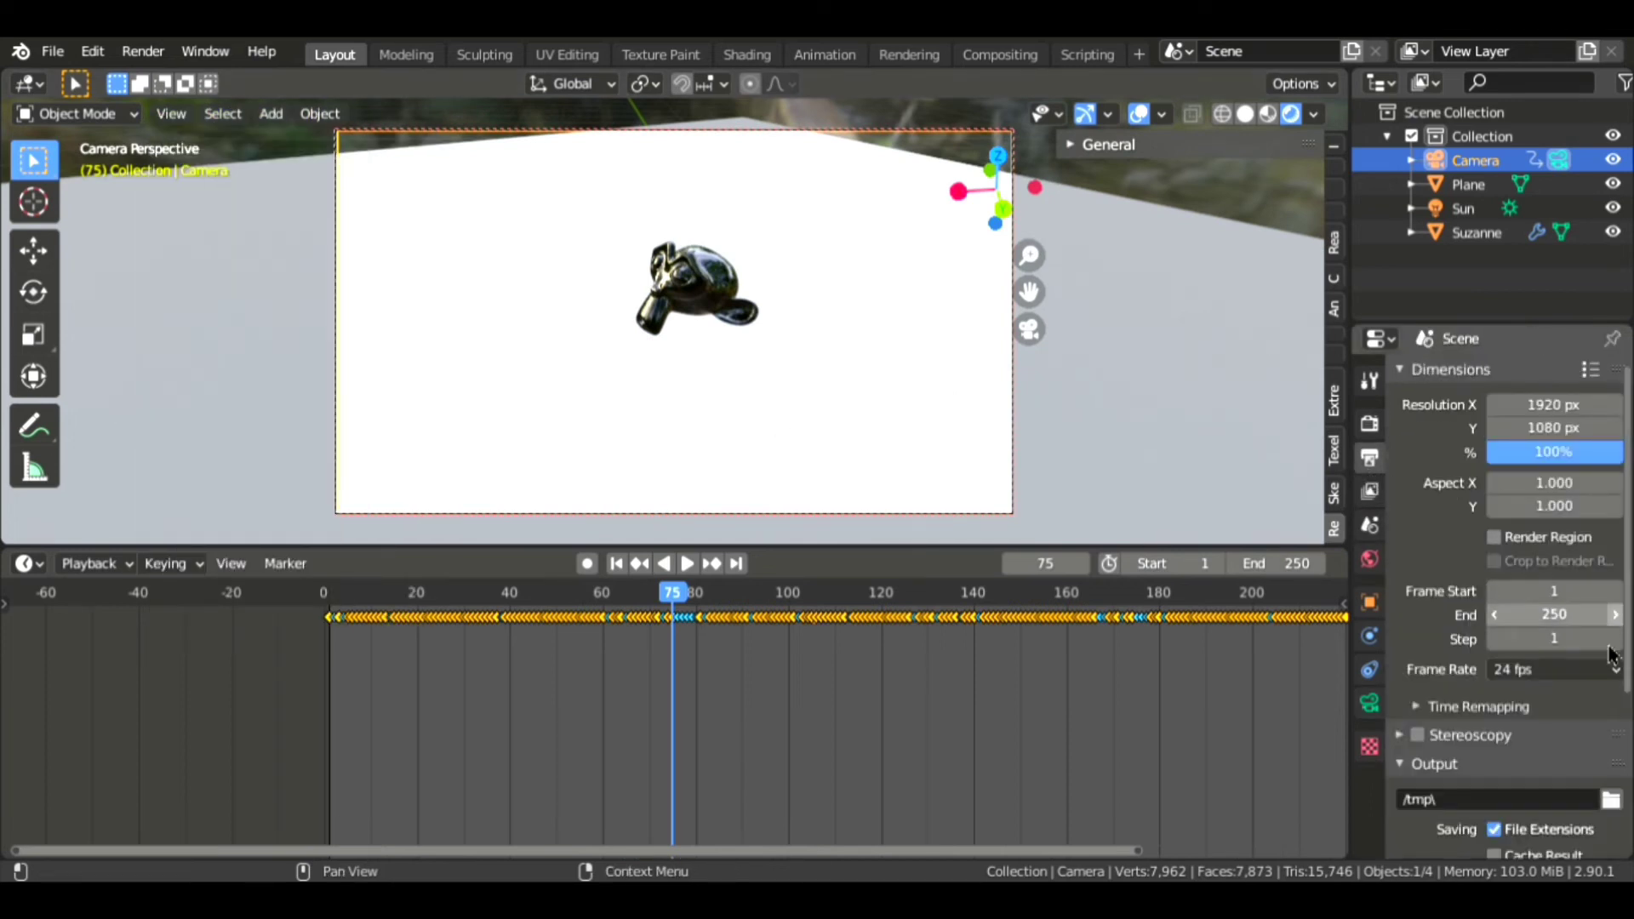
click(1552, 645)
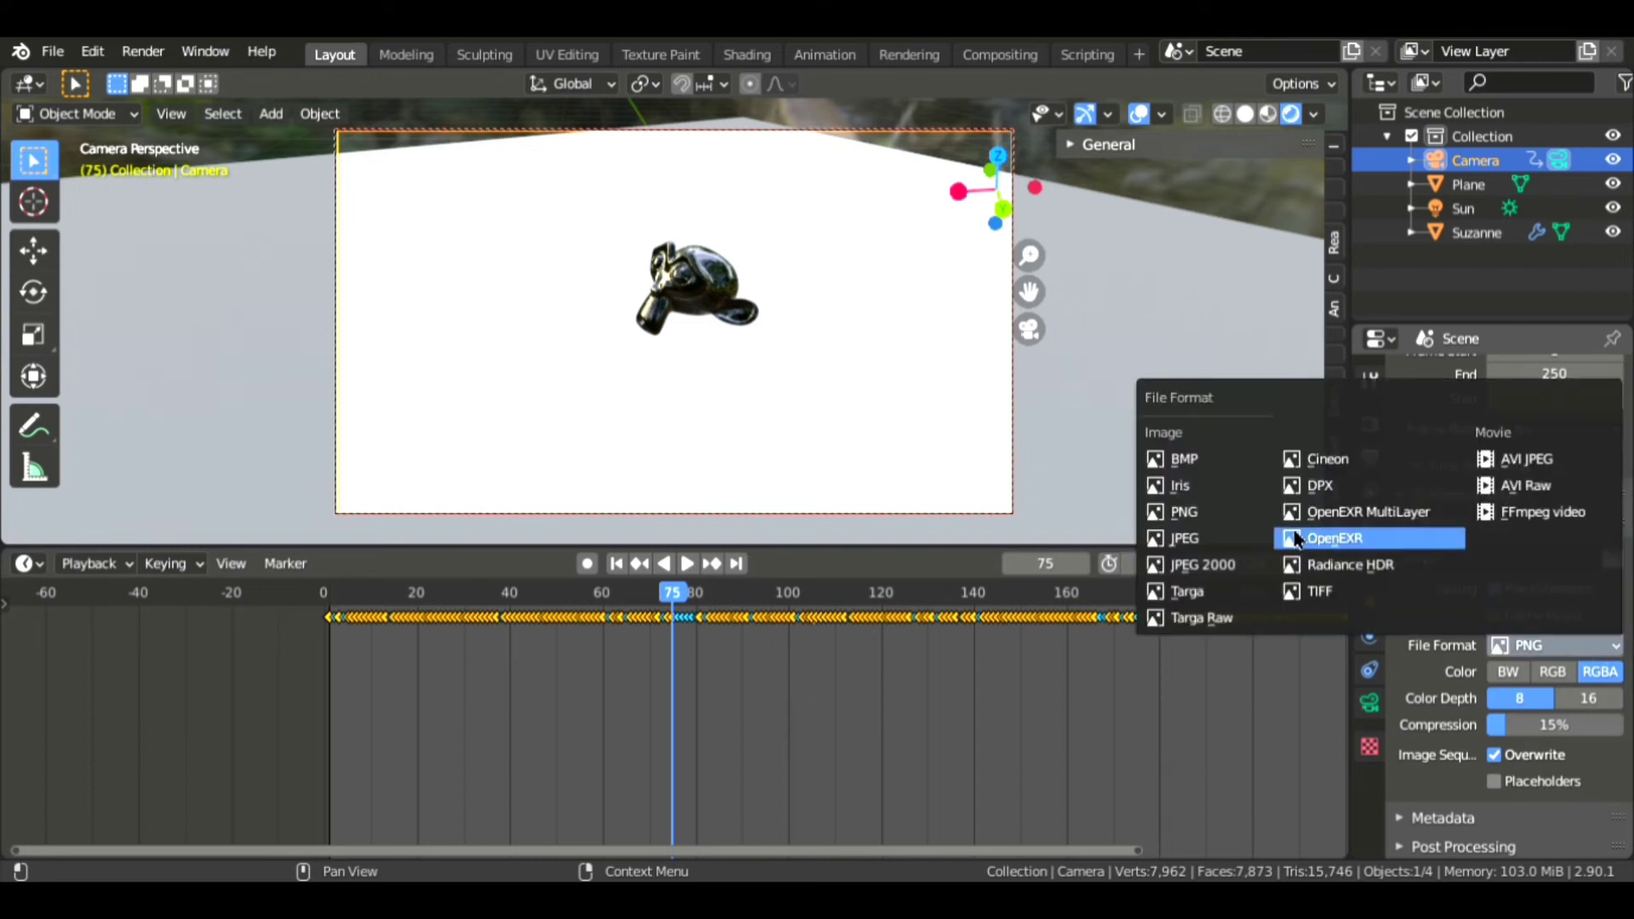
click(1541, 512)
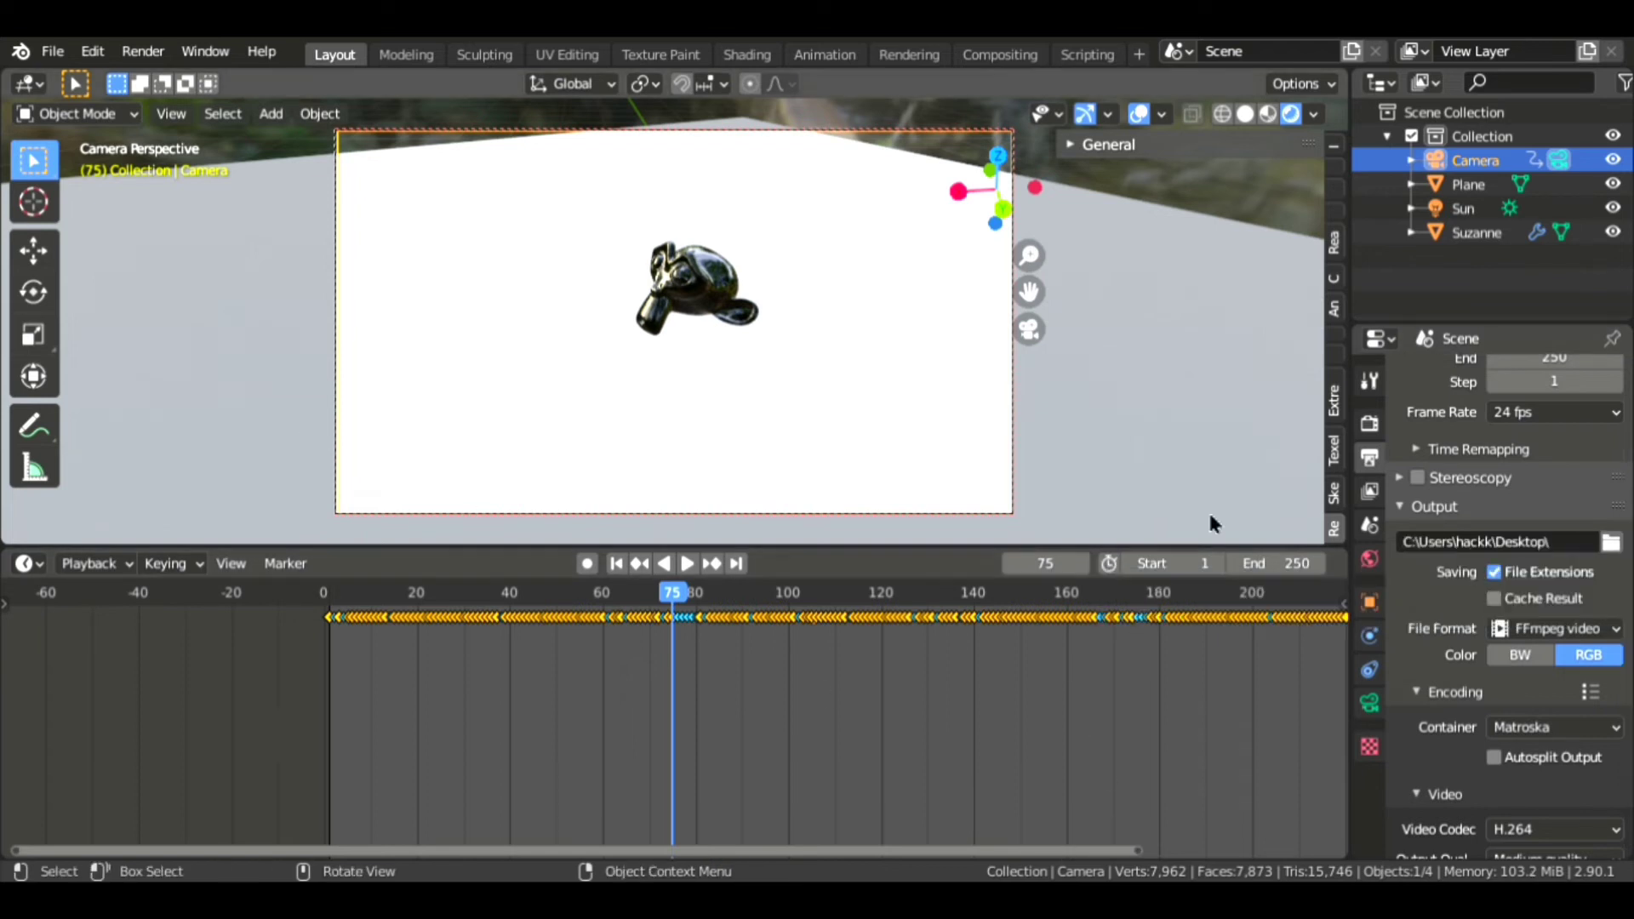
mouse_move(194, 152)
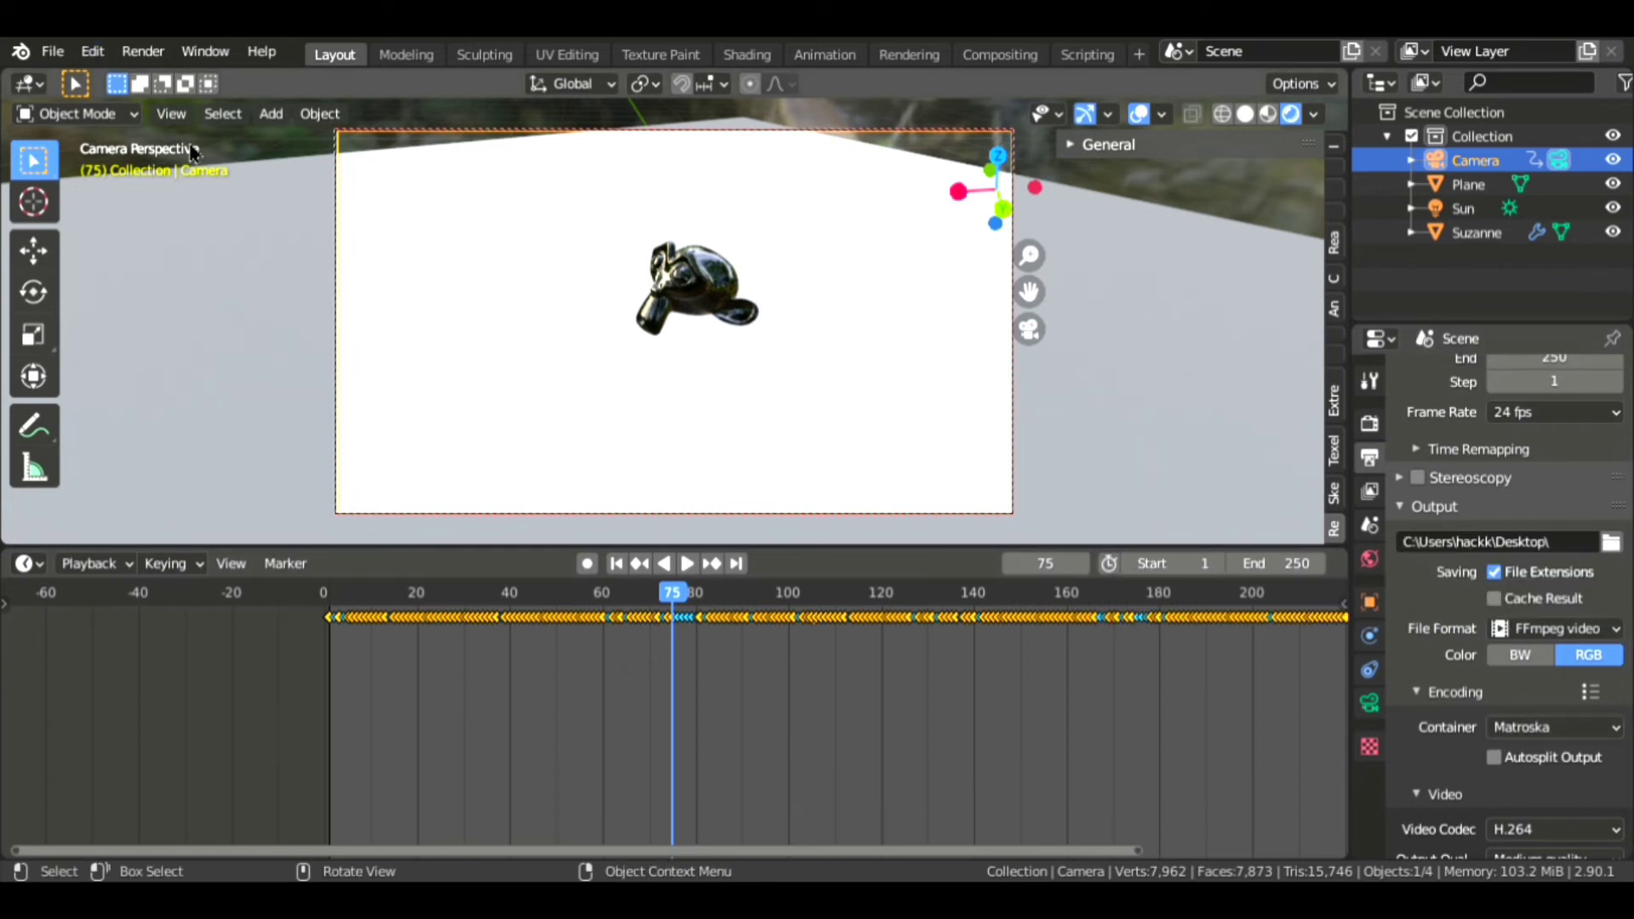
click(171, 113)
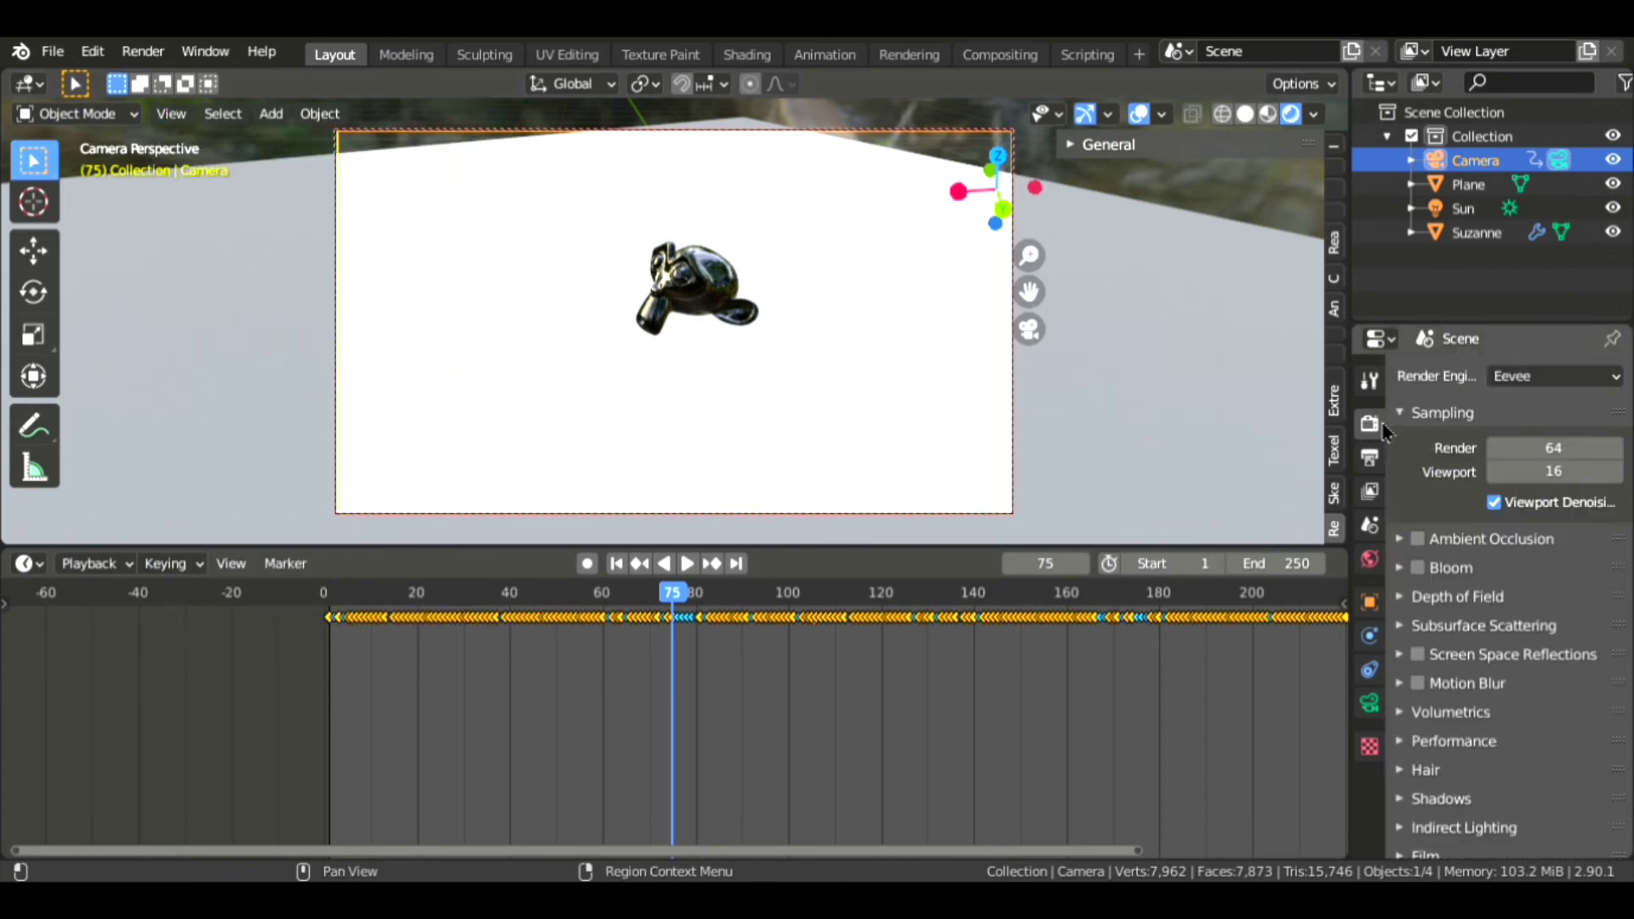
click(1553, 470)
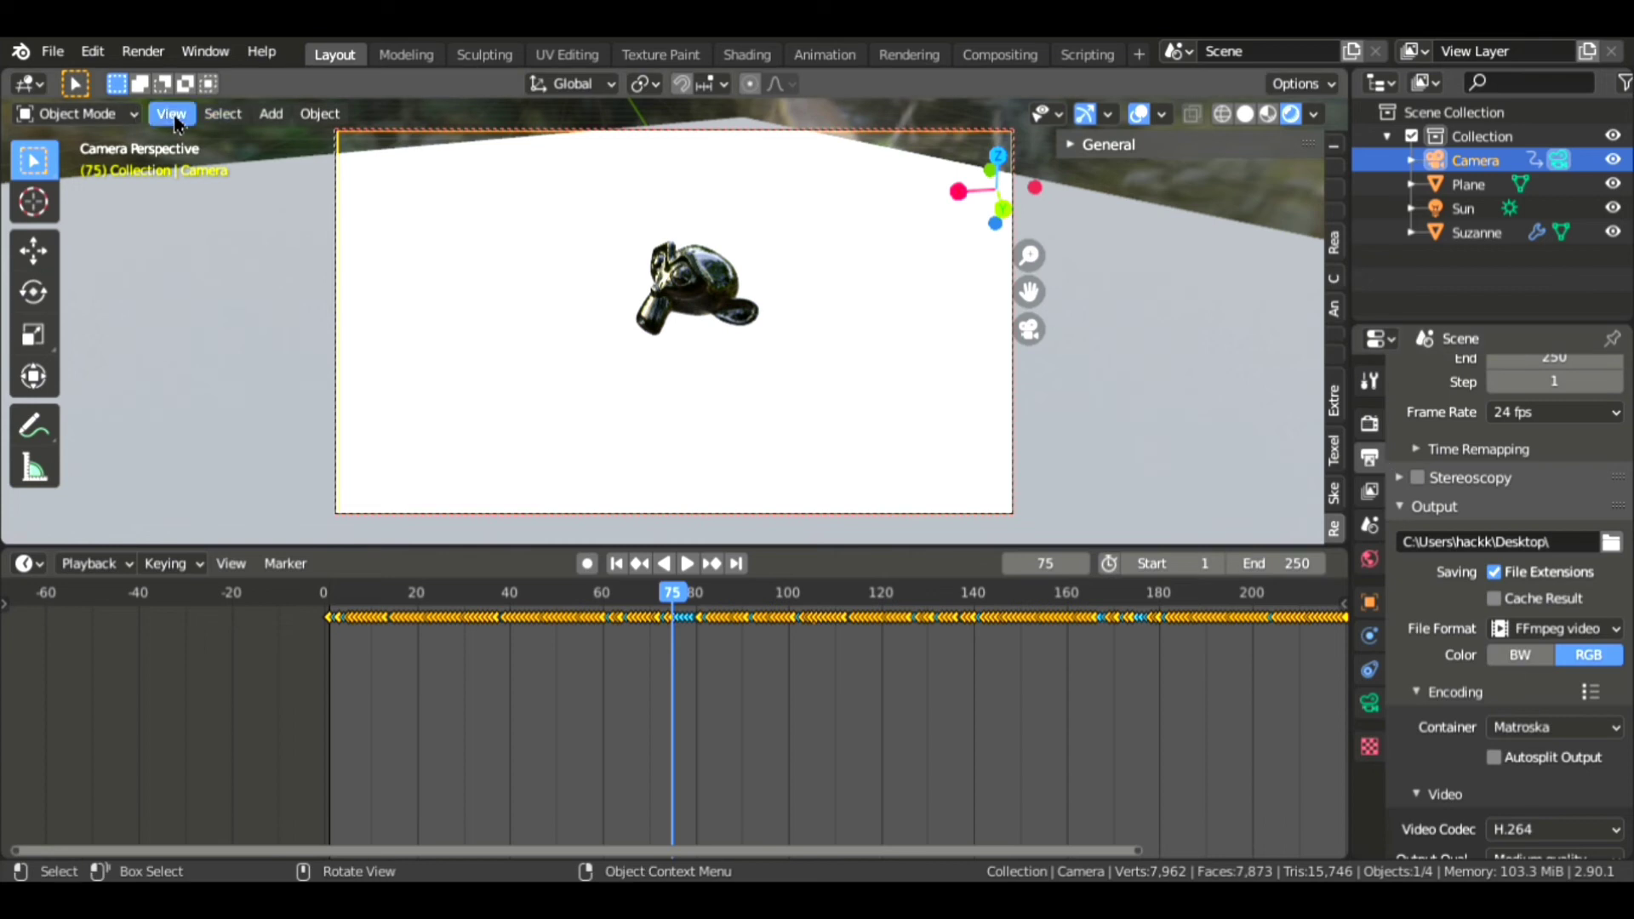
Switch the viewport back to Solid shading and open the View menu
click(616, 563)
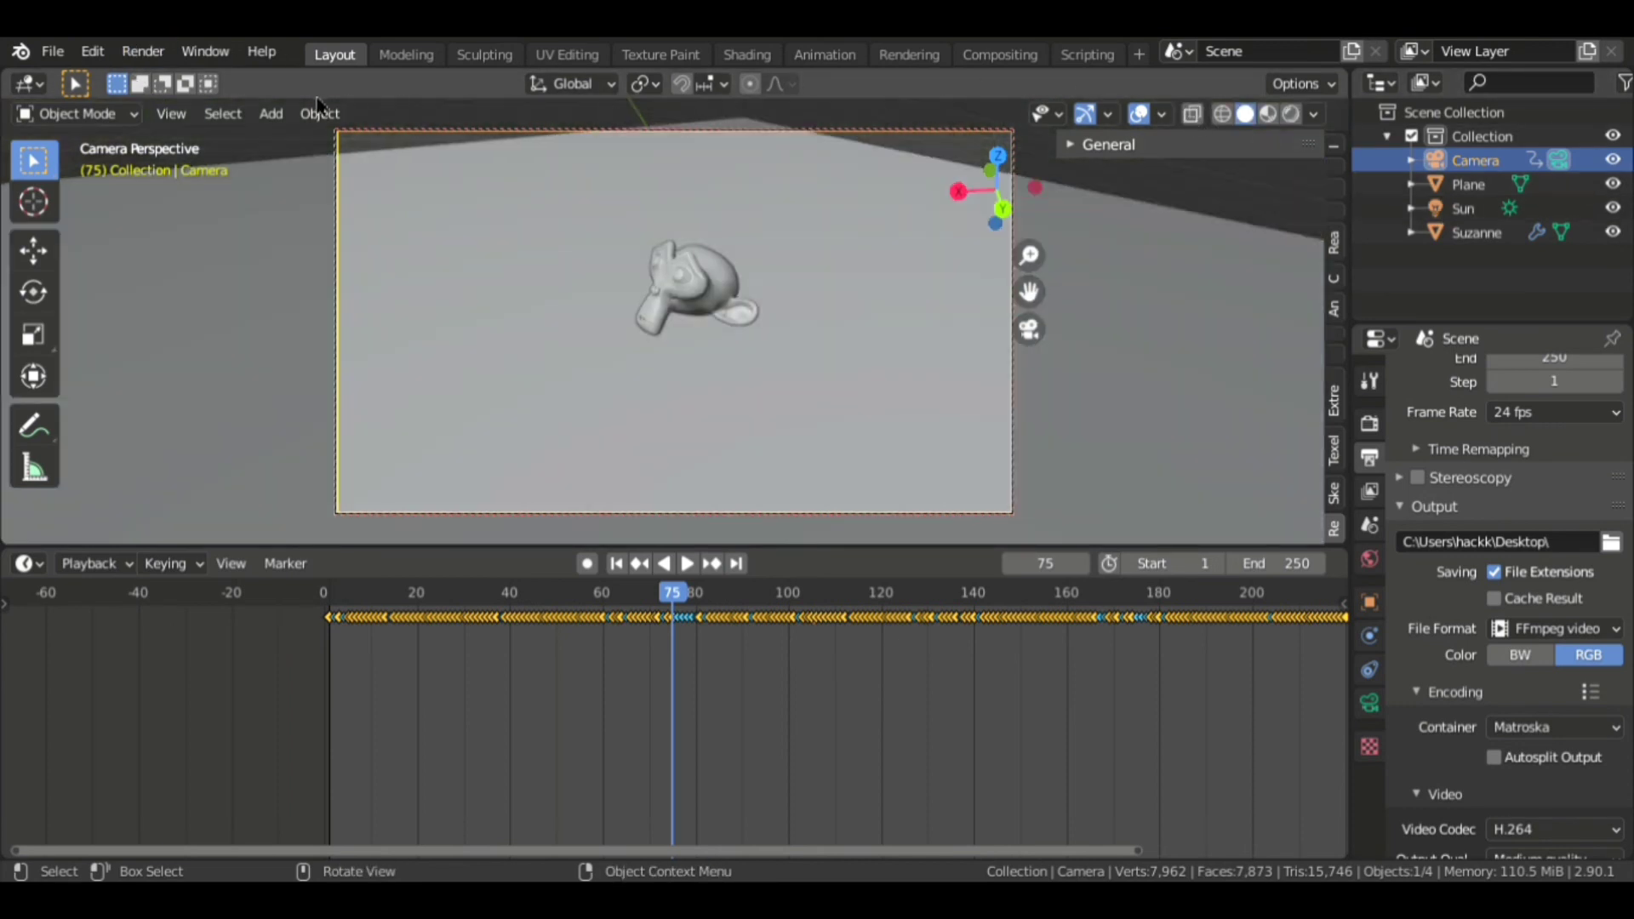
click(170, 112)
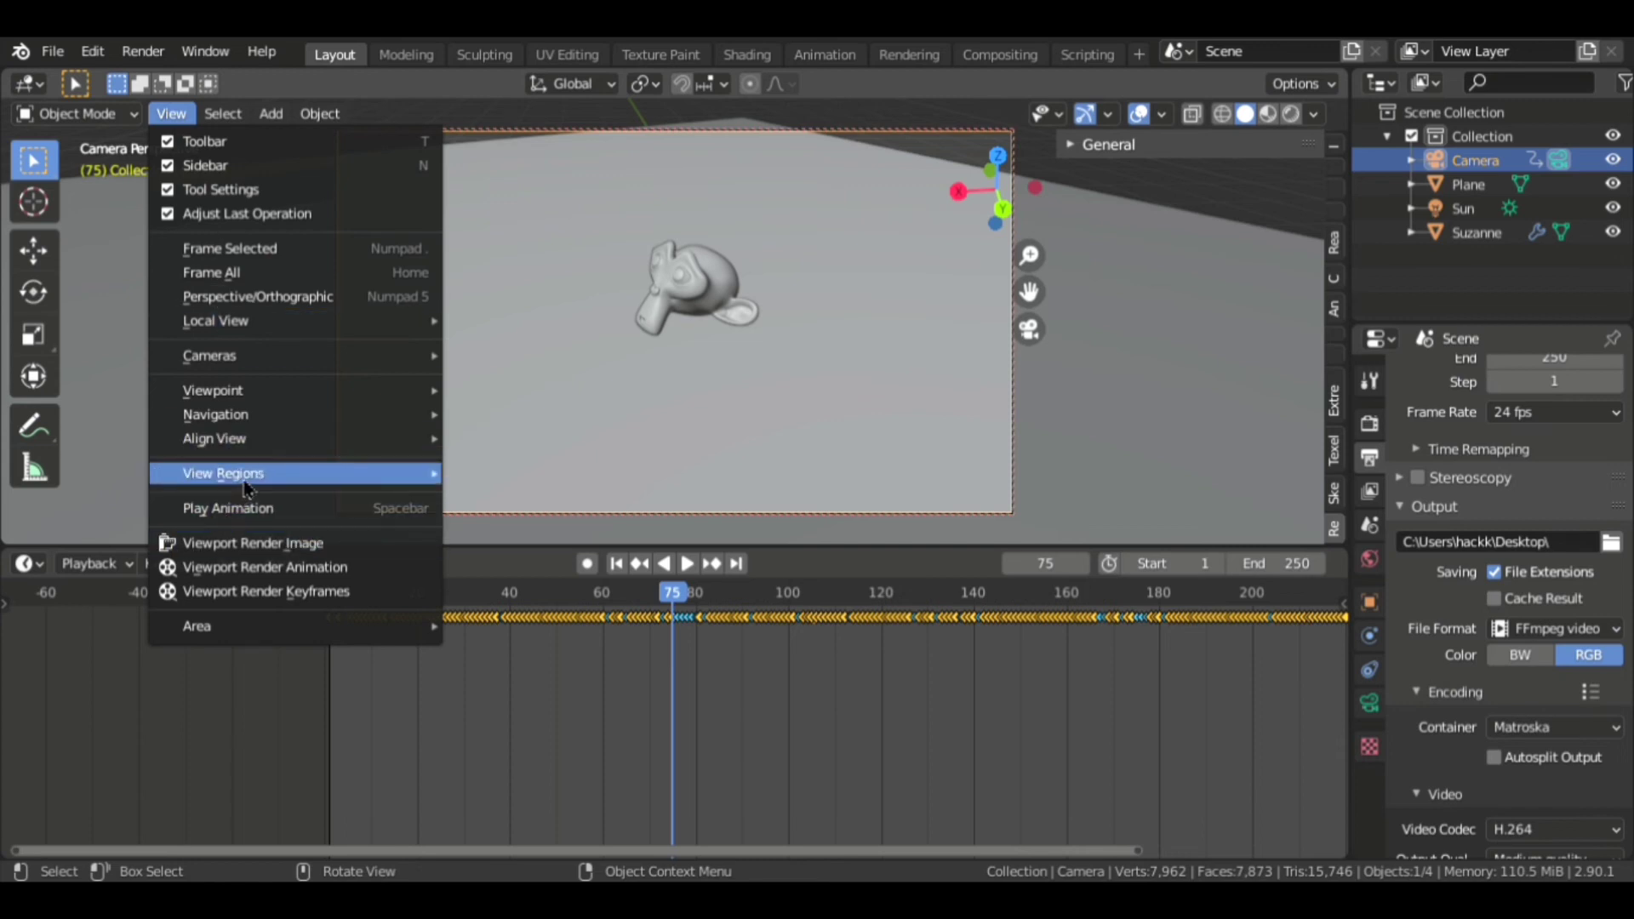